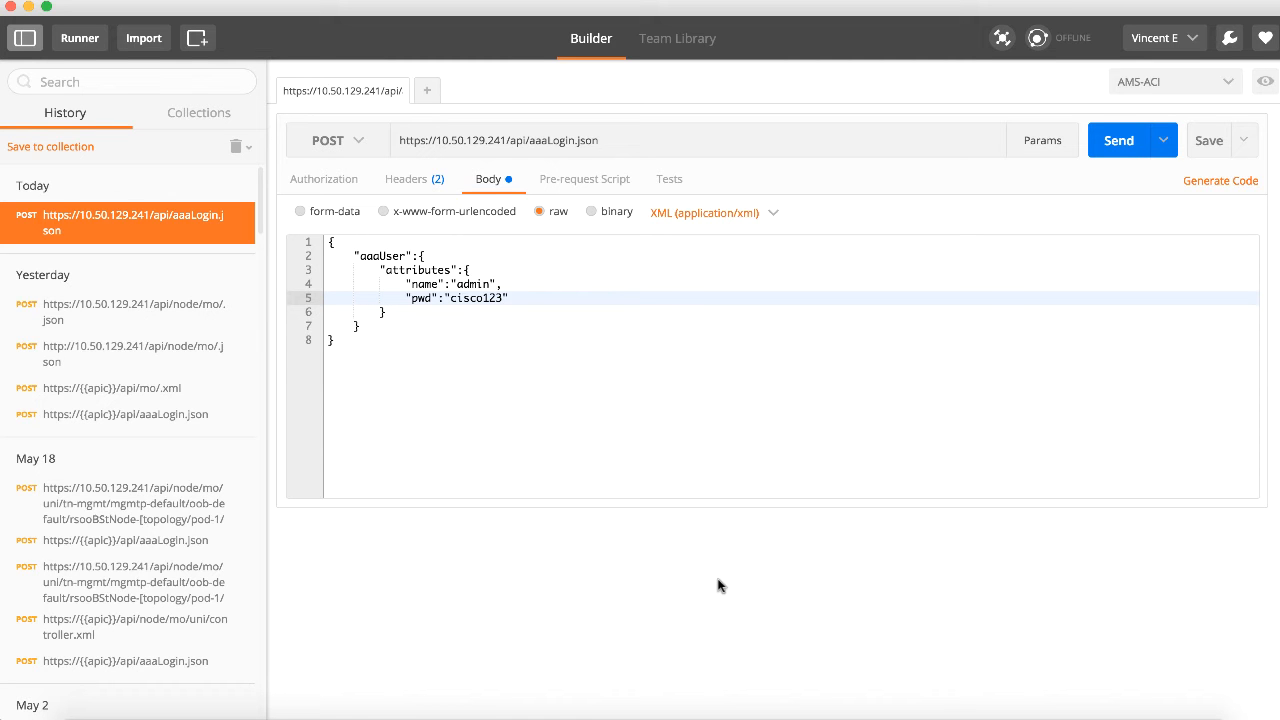
mouse_move(708, 482)
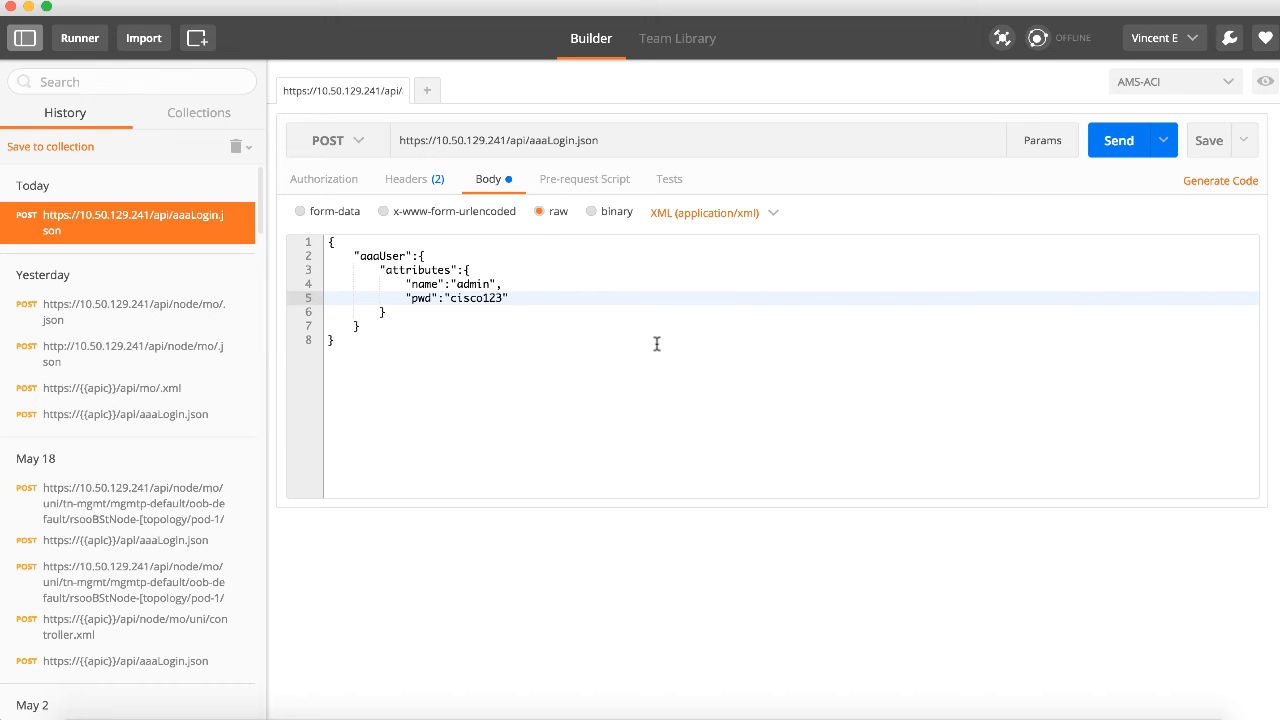
mouse_move(594, 204)
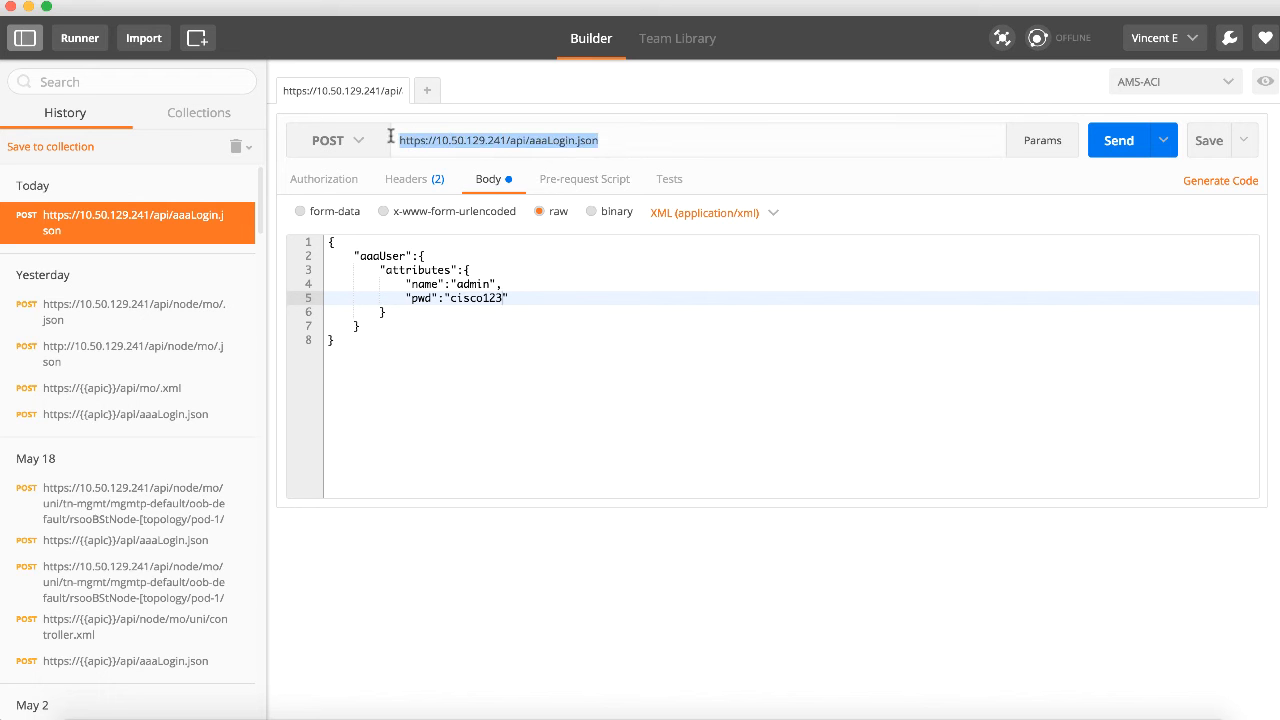
mouse_move(476, 148)
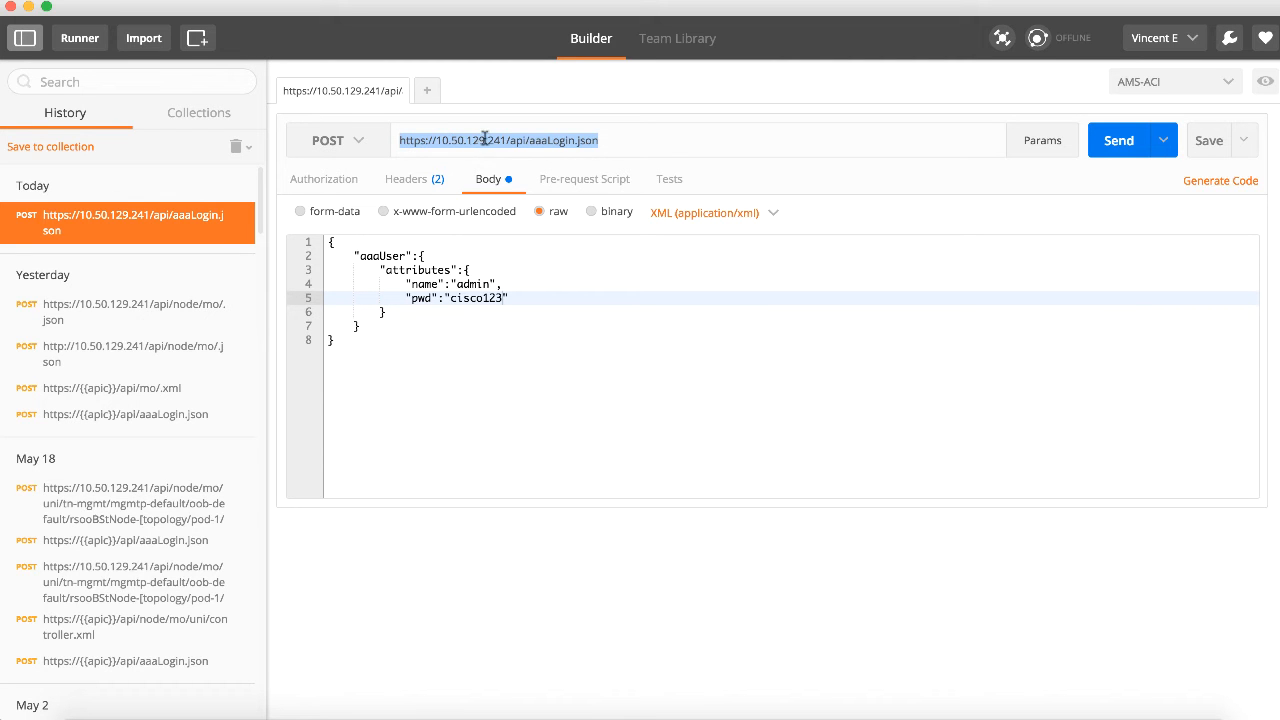
mouse_move(516, 324)
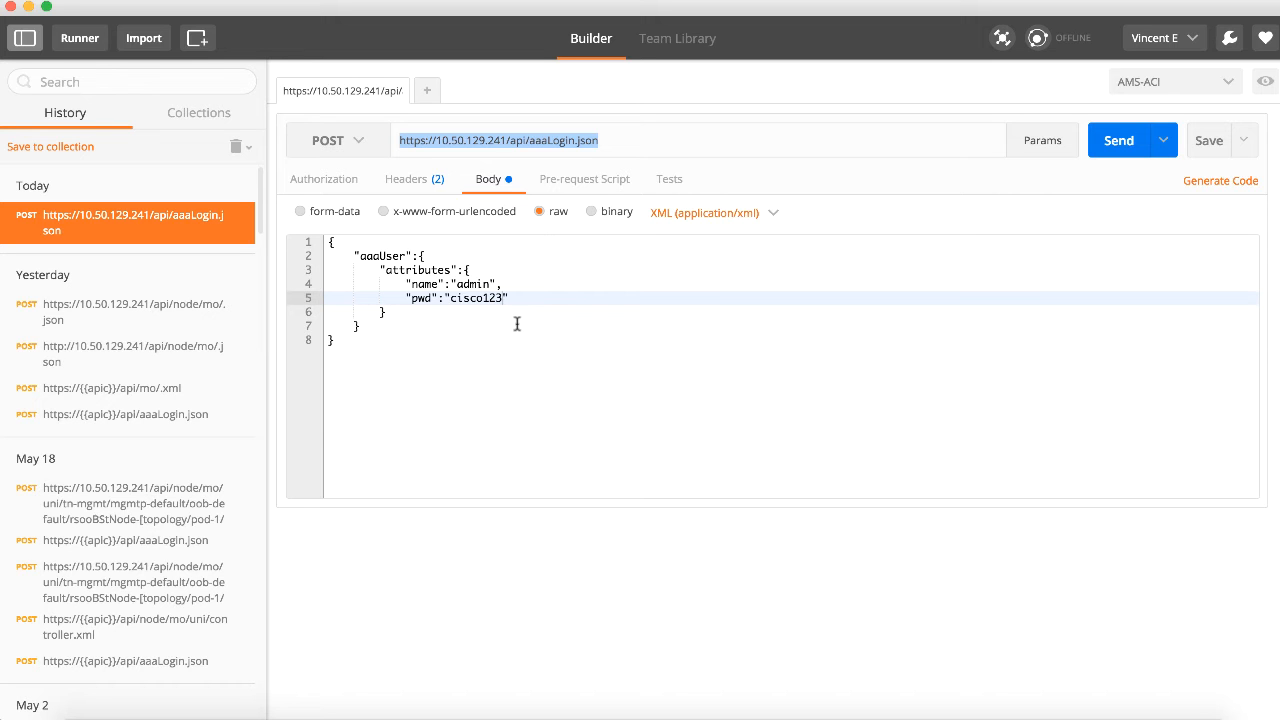
mouse_move(476, 246)
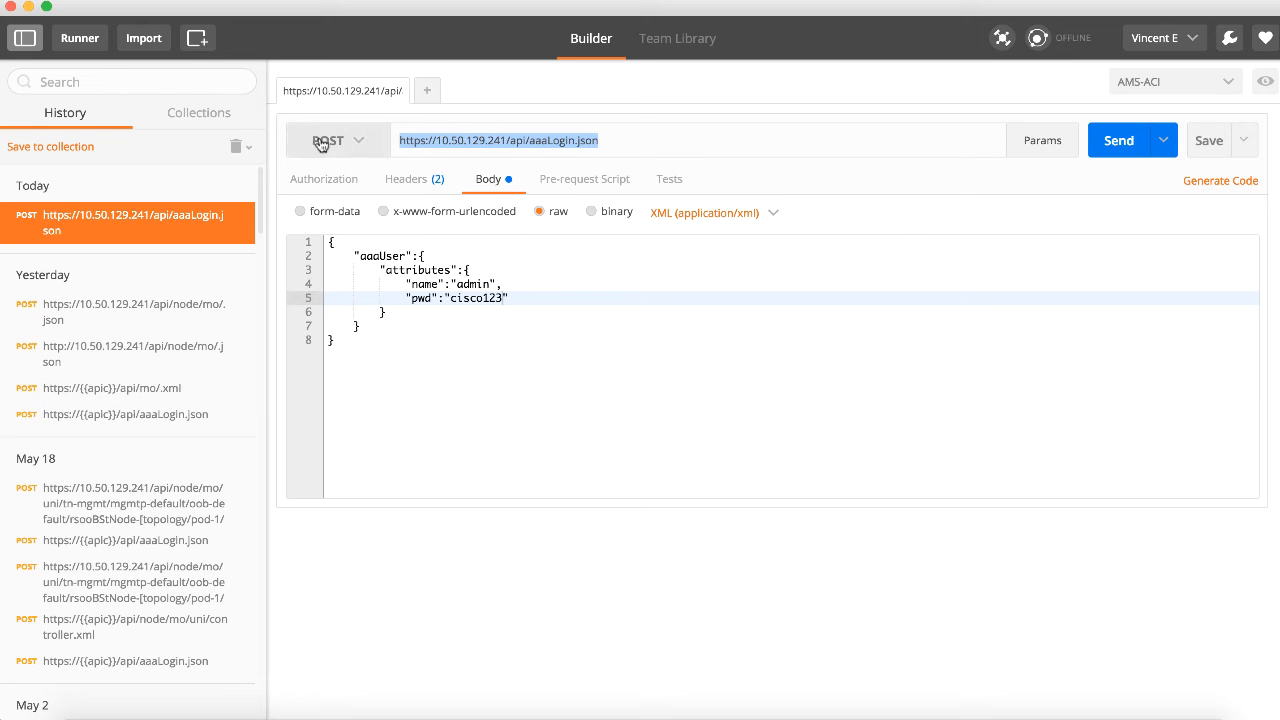
mouse_move(332, 136)
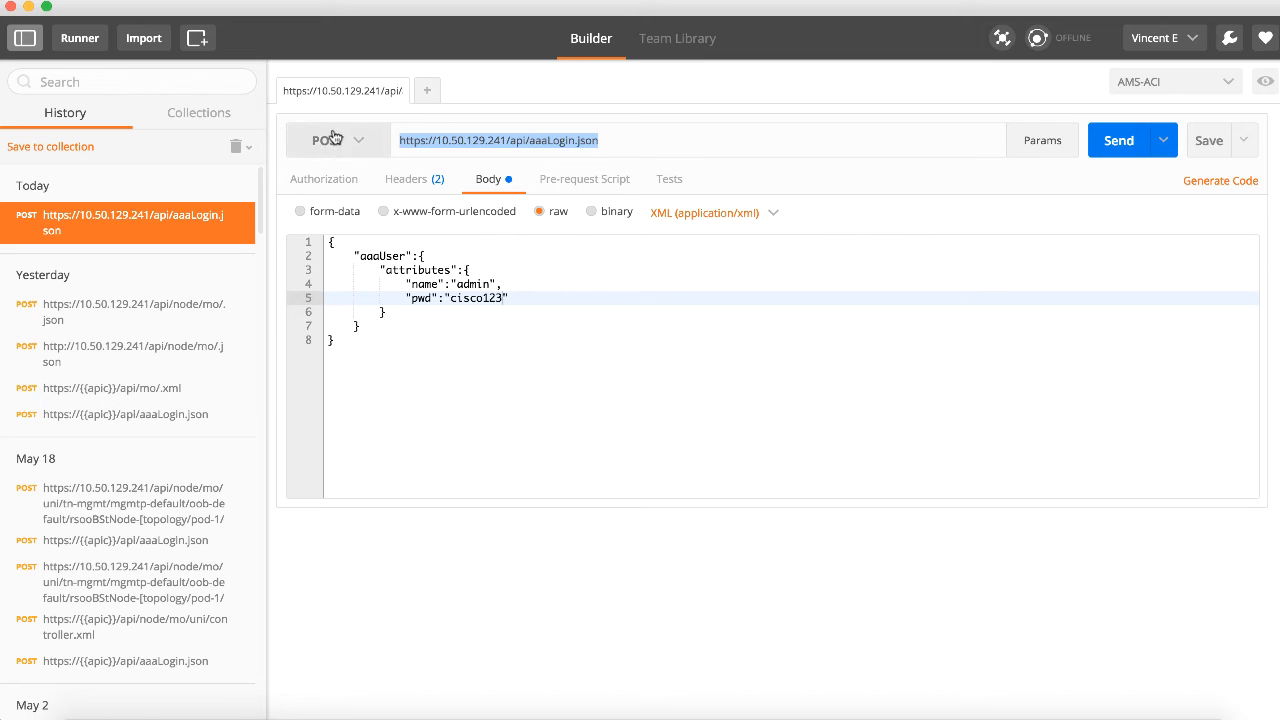
Step: Keep the method as POST and set the raw body format to JSON (application/json)
click(336, 140)
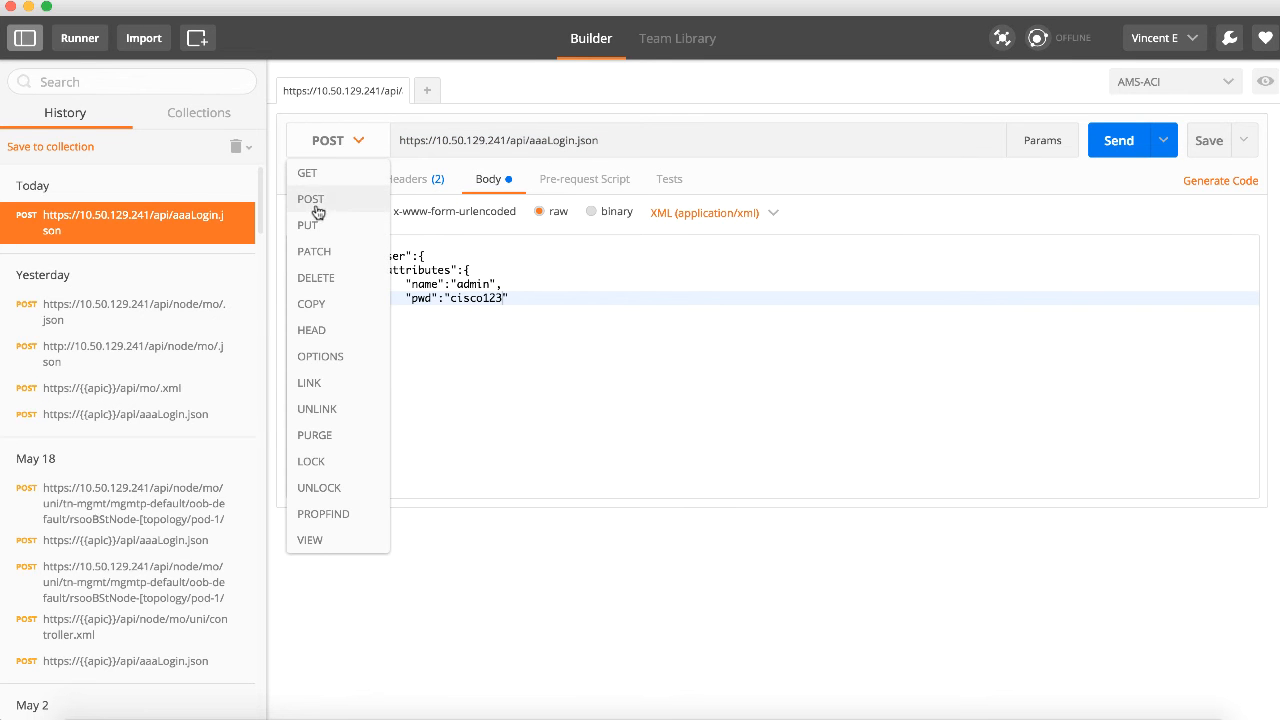
click(310, 198)
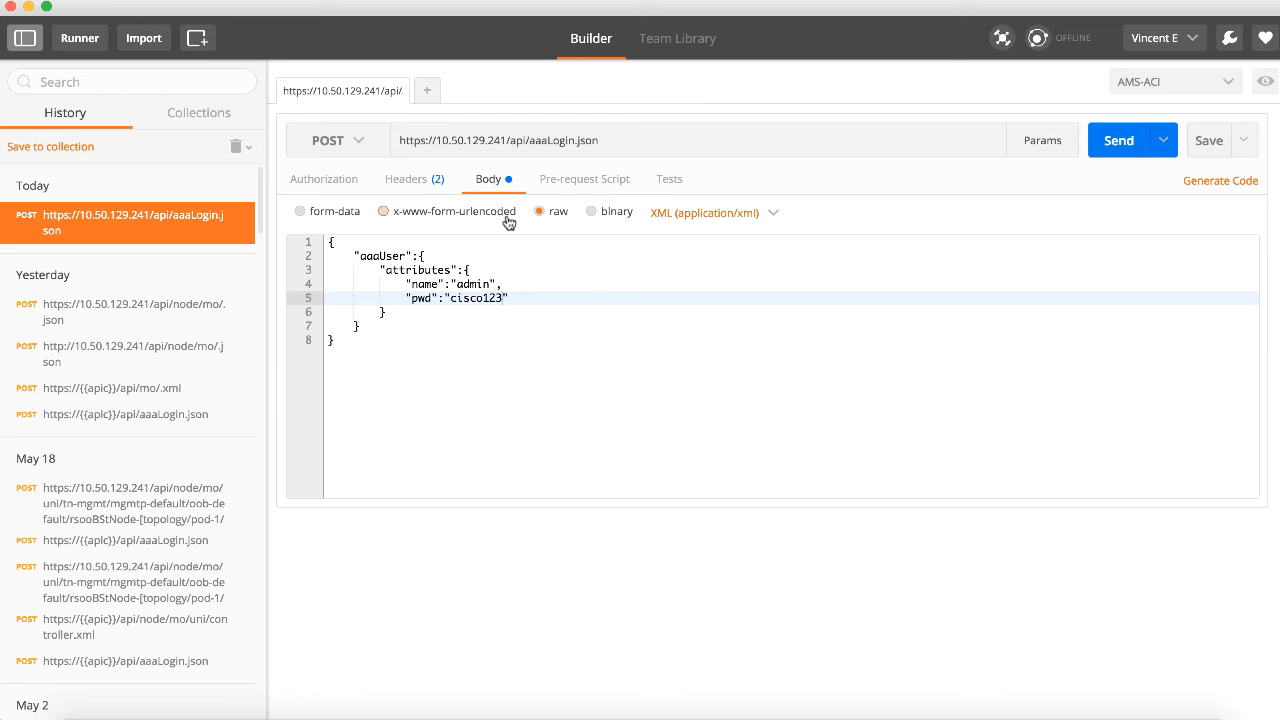
mouse_move(508, 212)
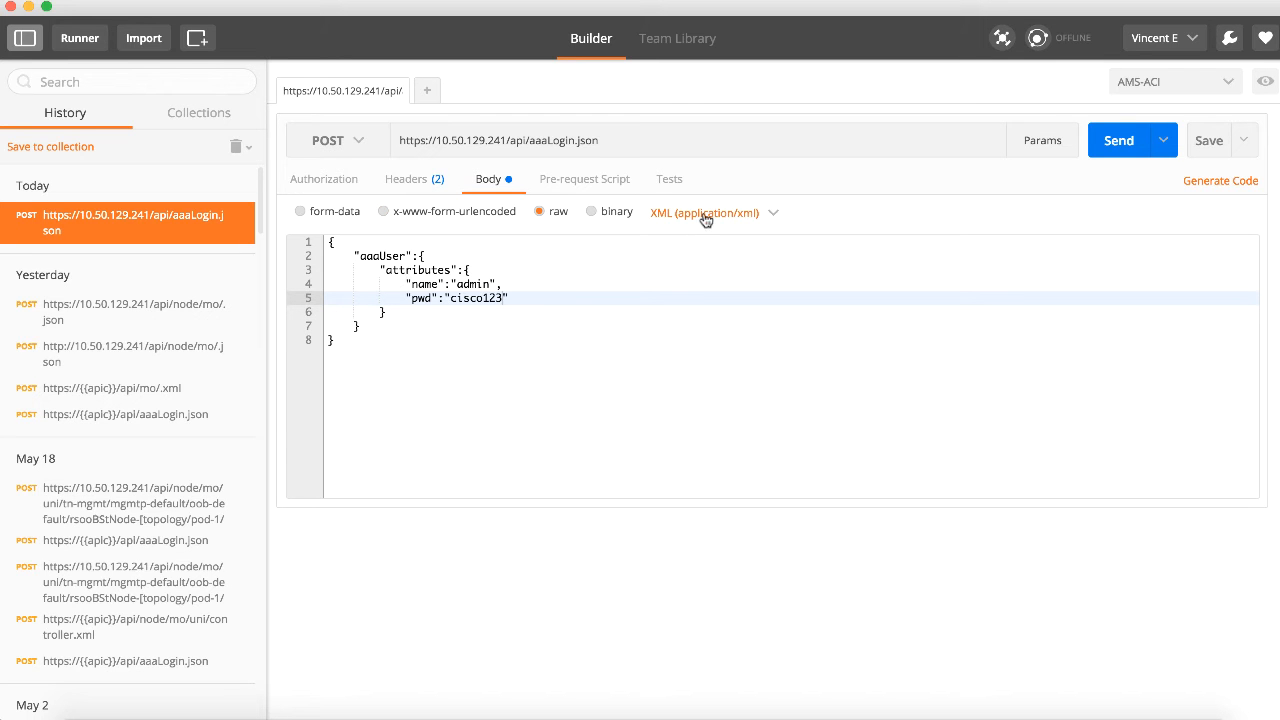
click(712, 212)
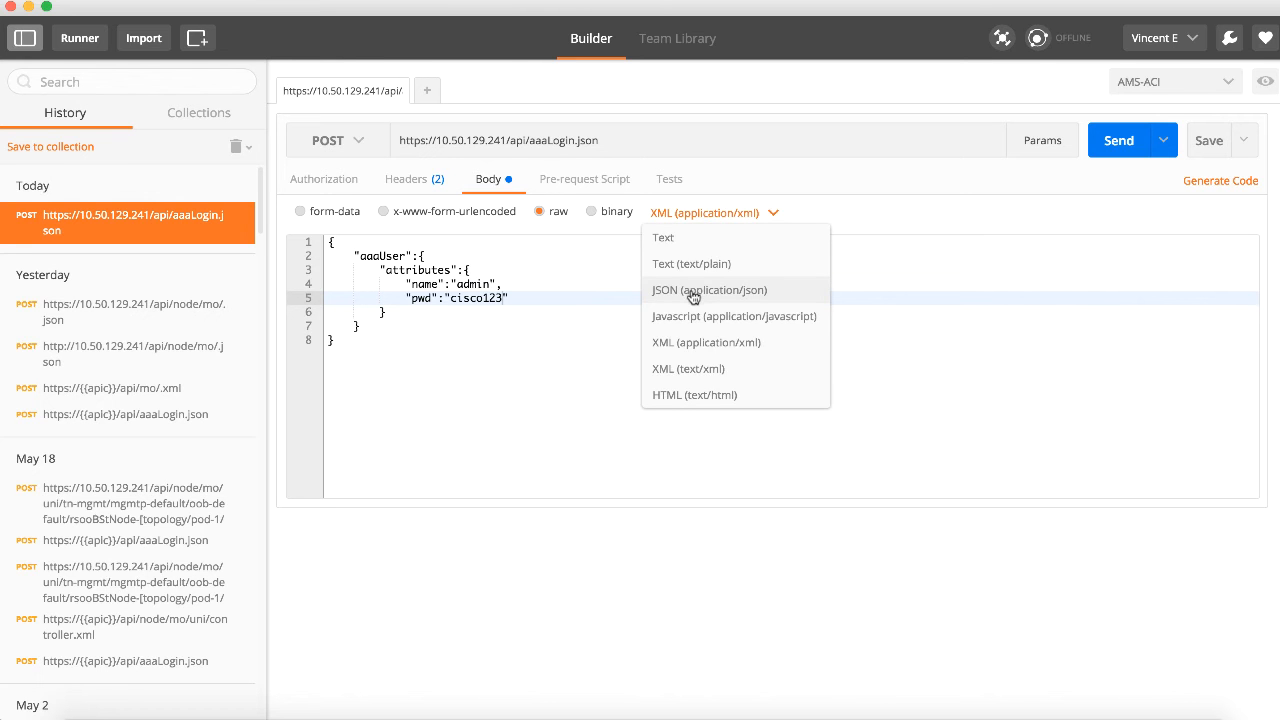
click(708, 290)
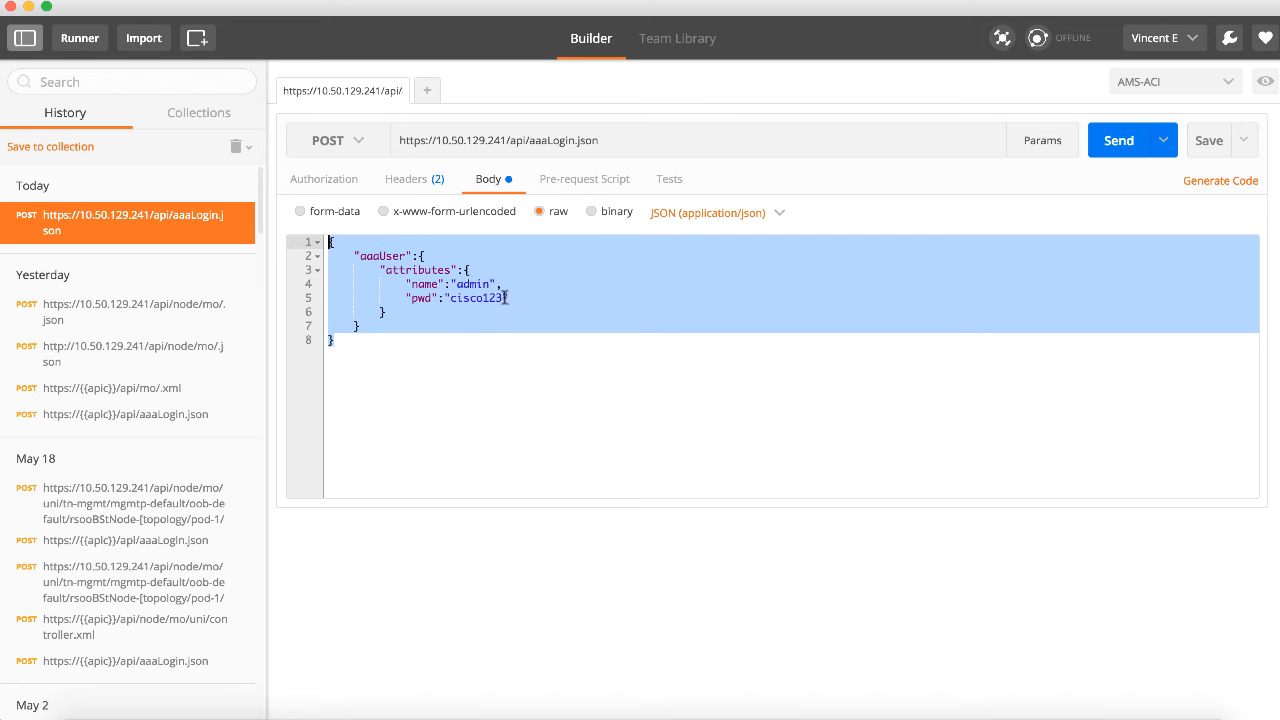
mouse_move(1056, 192)
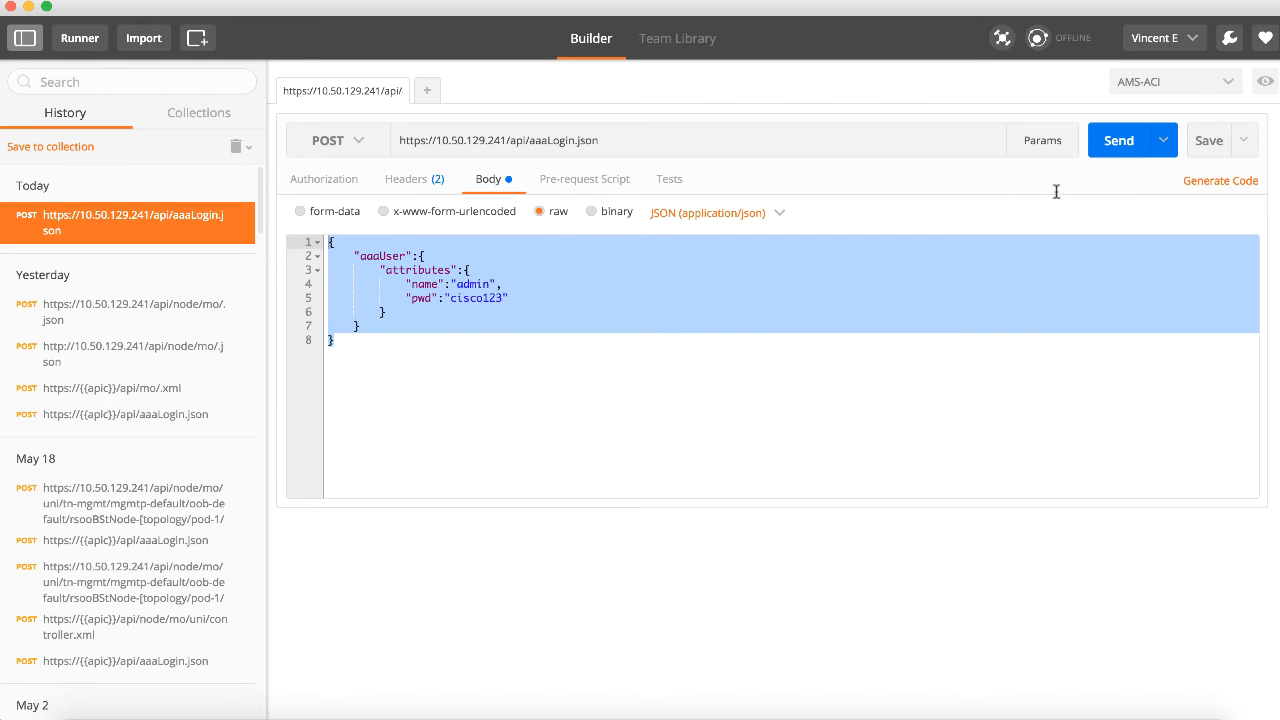
Step: Send the login request and review the 200 OK response with the aaaLogin token
click(1118, 140)
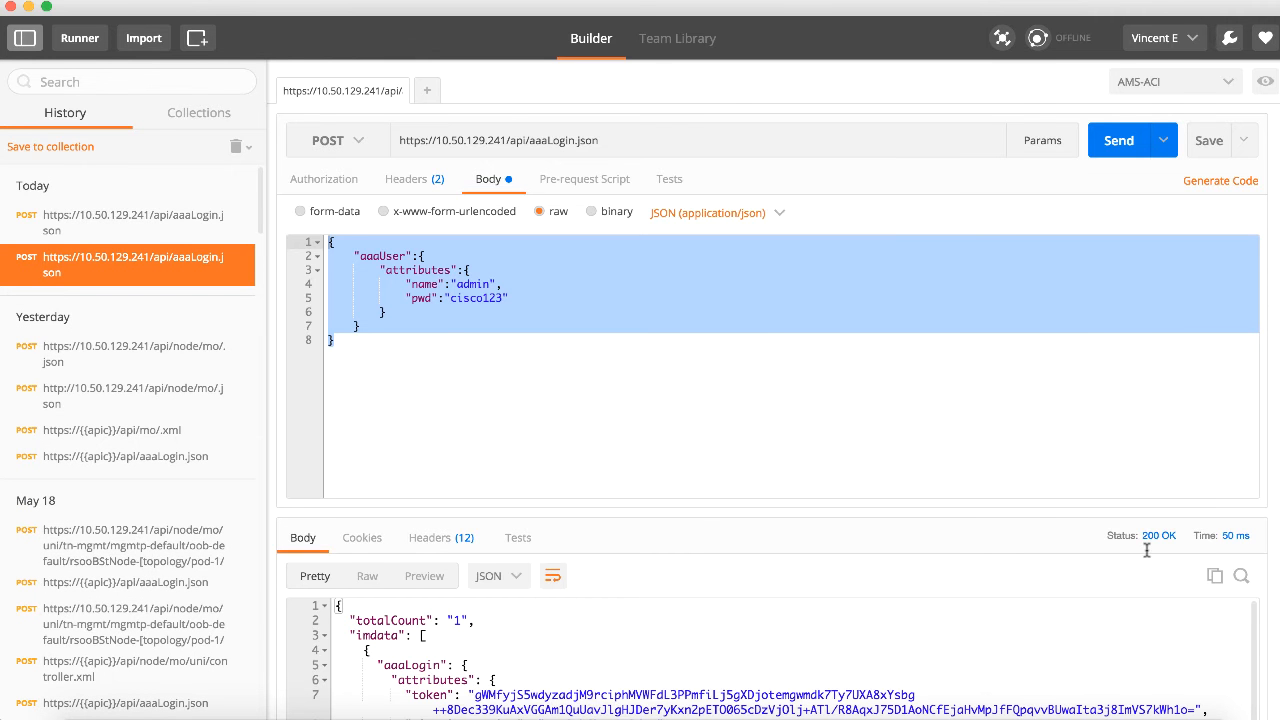
mouse_move(1162, 544)
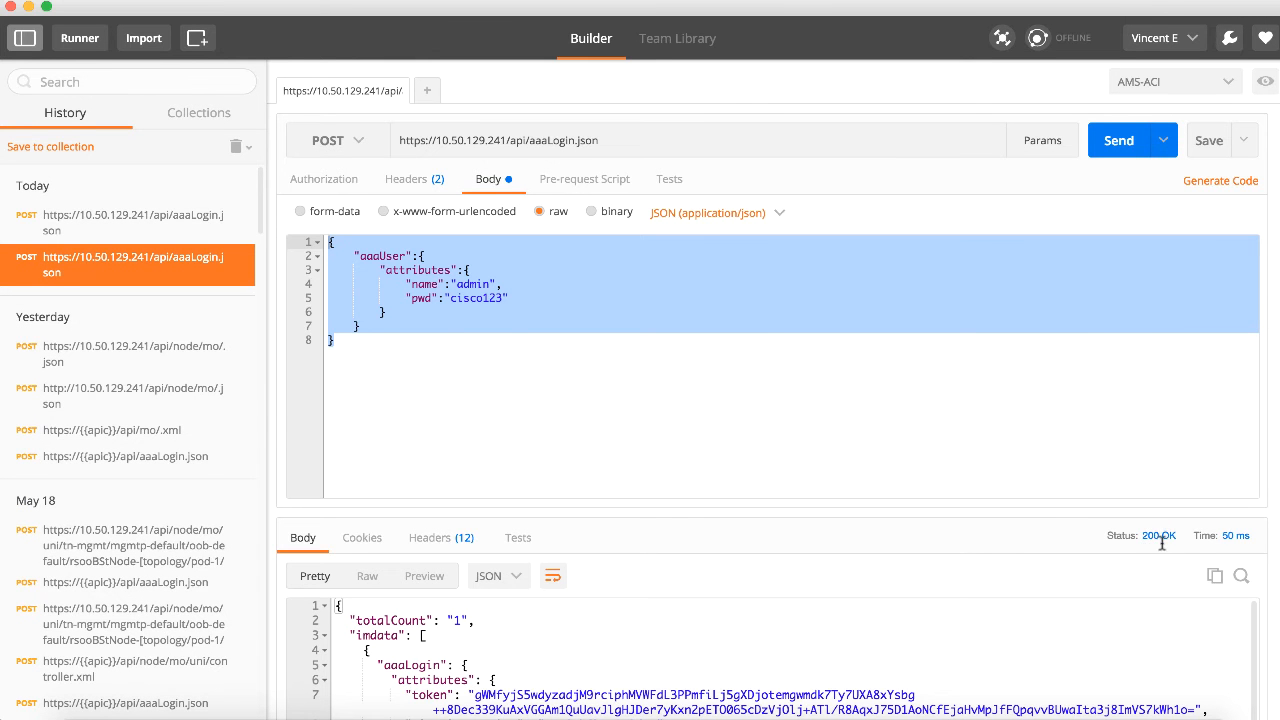
mouse_move(1158, 536)
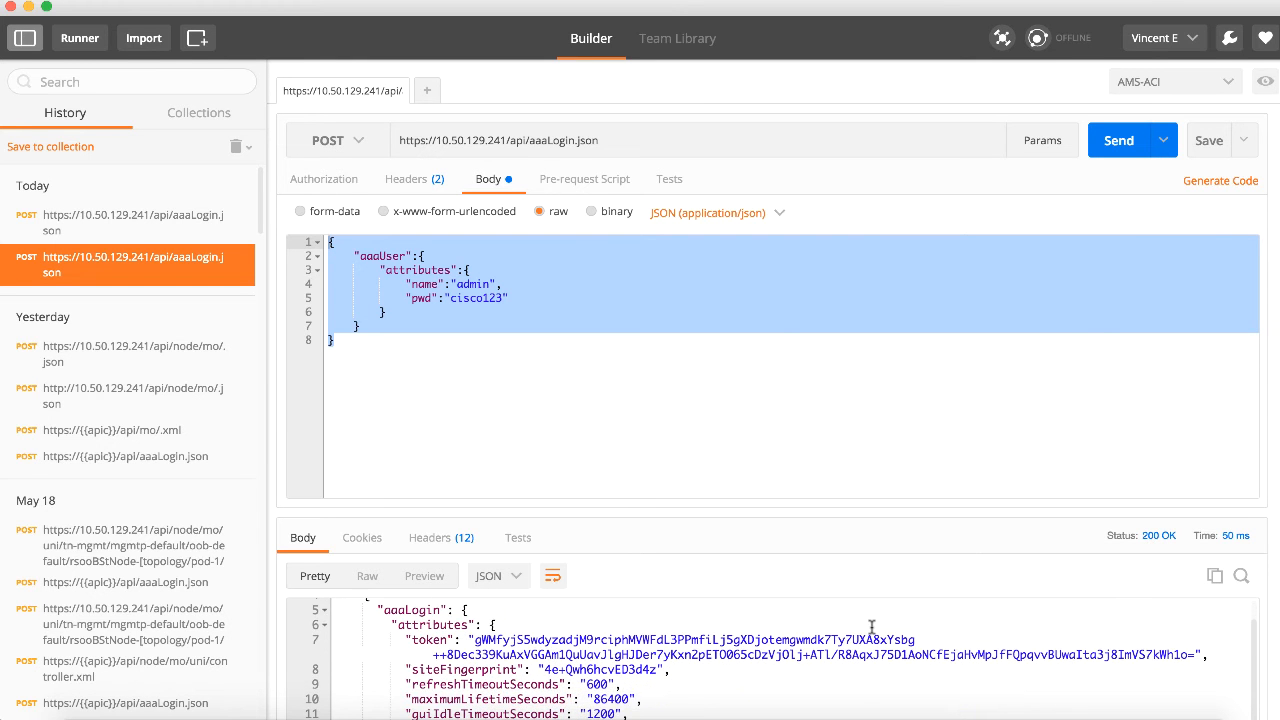
scroll(down, 3)
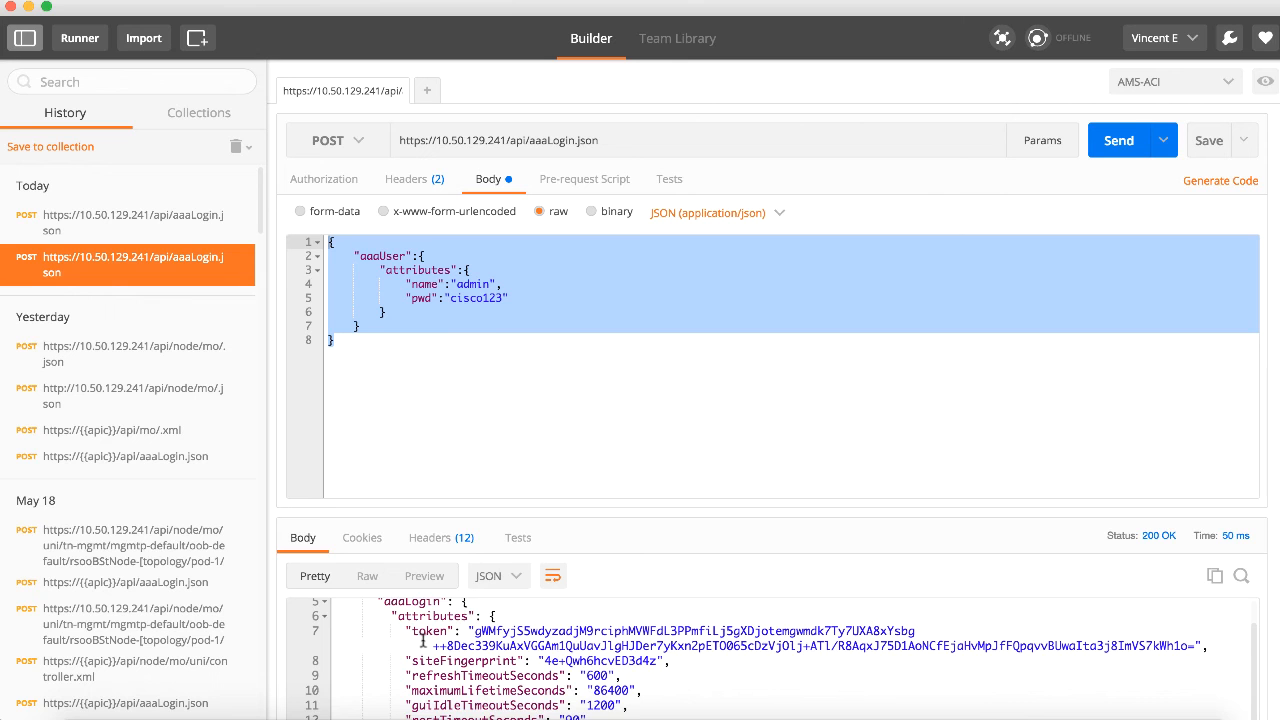
scroll(down, 3)
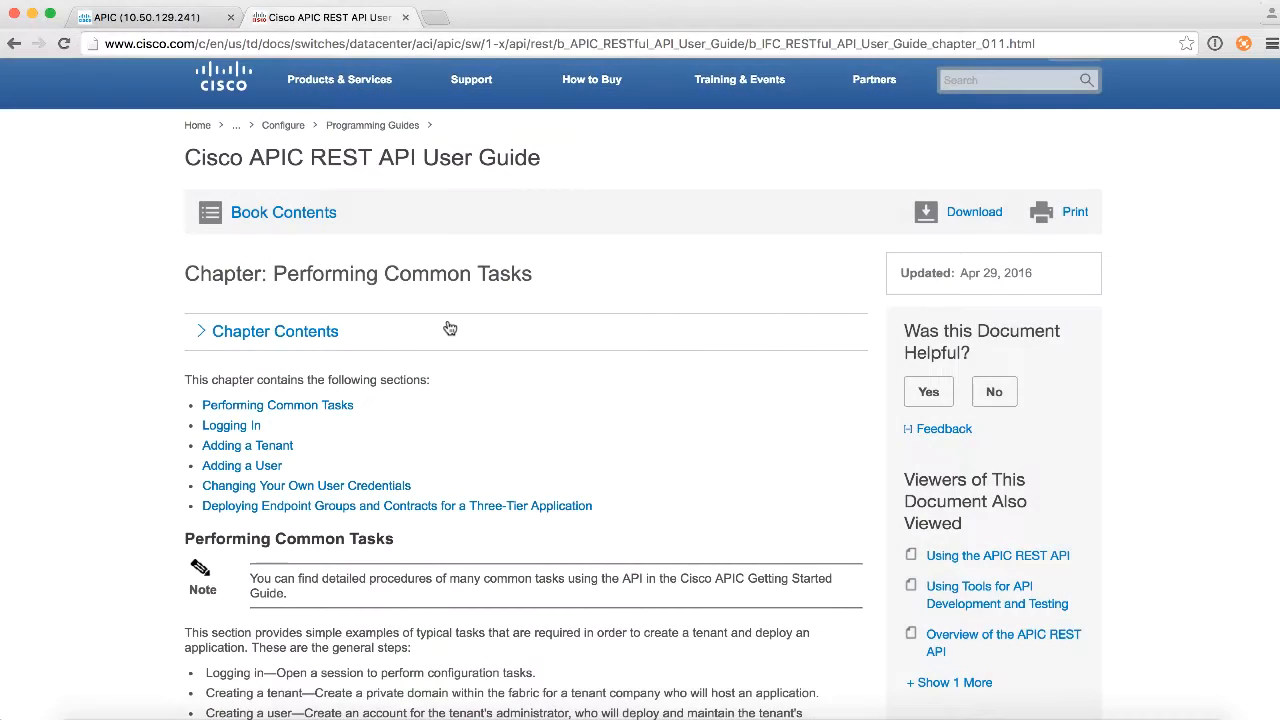
mouse_move(492, 342)
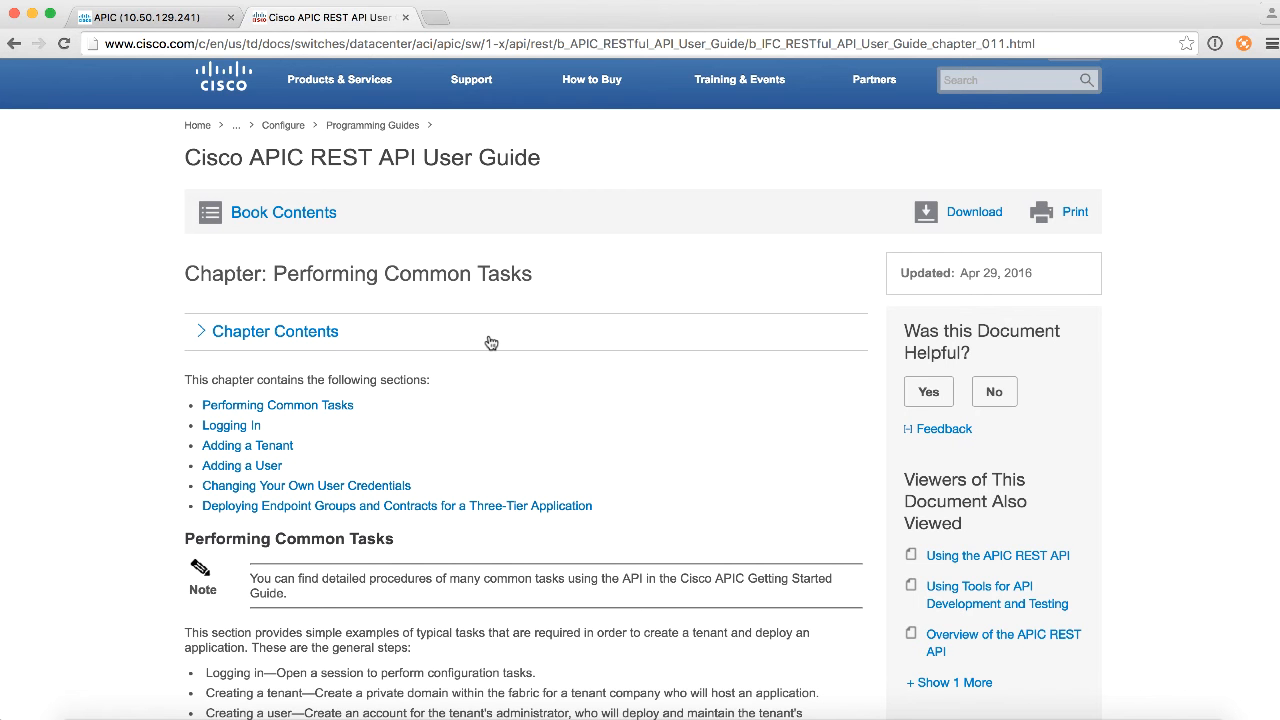
Step: Scroll the guide to 'Example: Using the JSON API to Authenticate a User' and highlight it
scroll(down, 3)
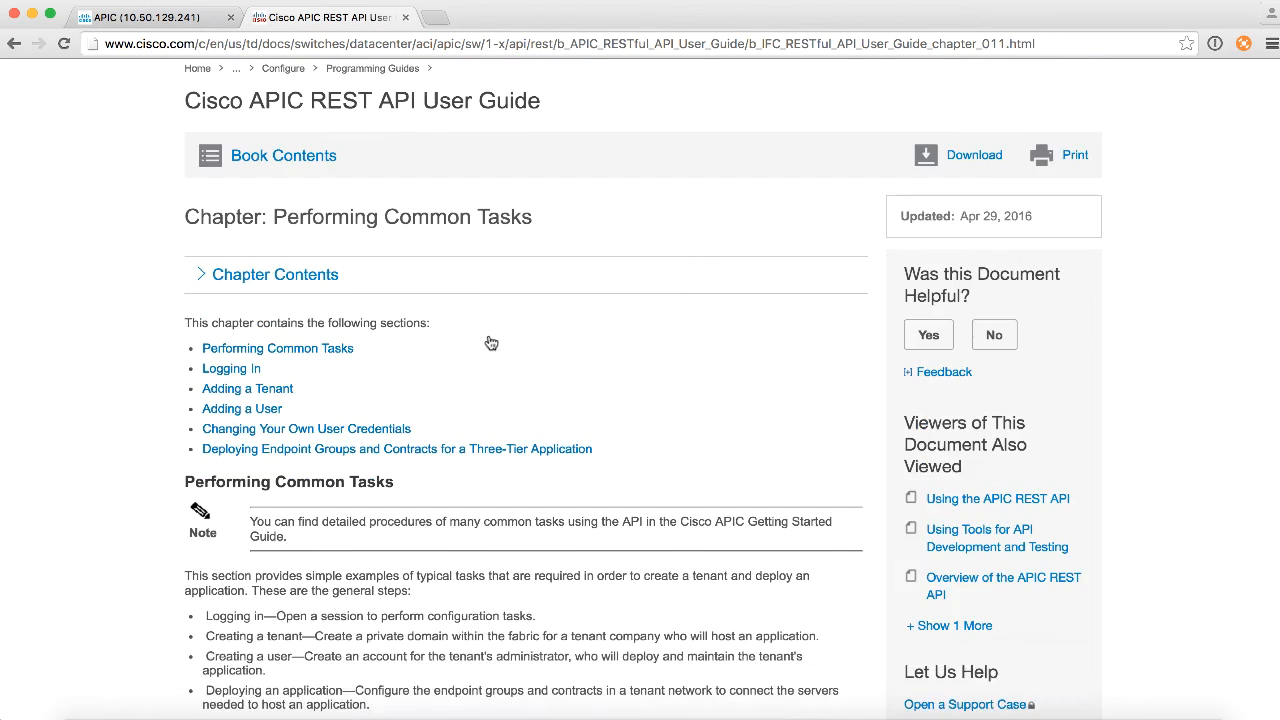
scroll(down, 3)
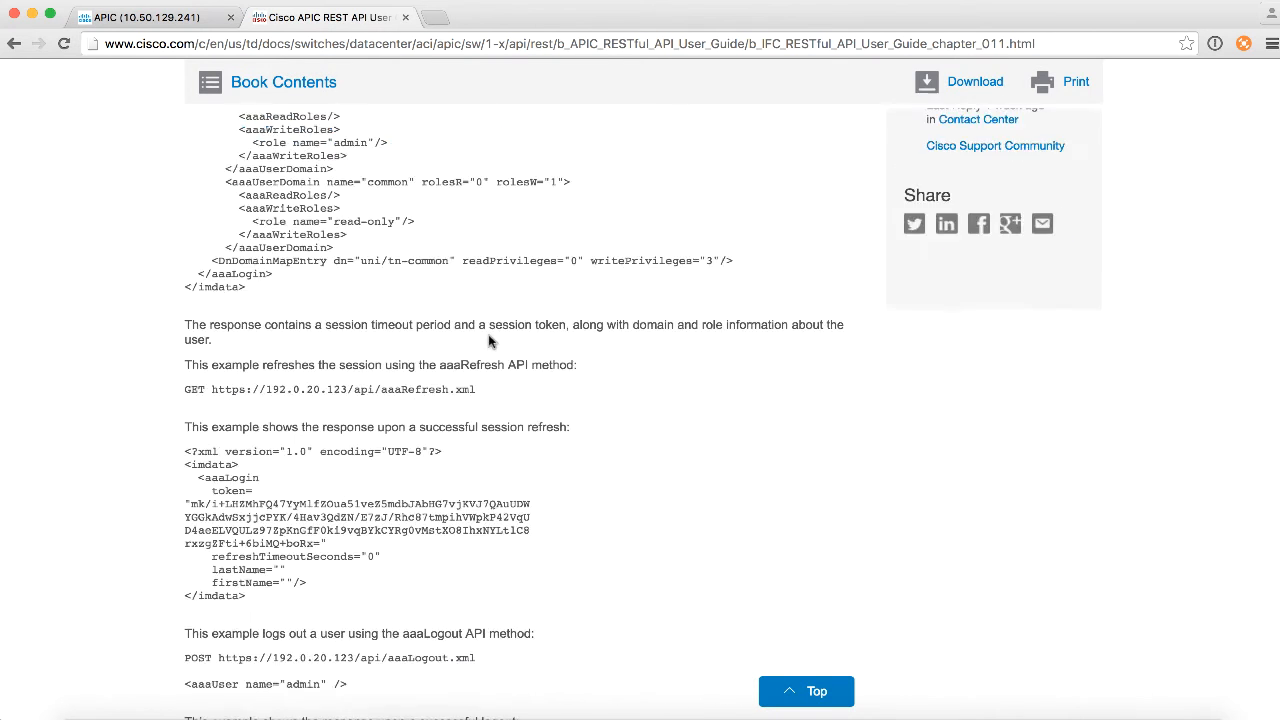
scroll(down, 3)
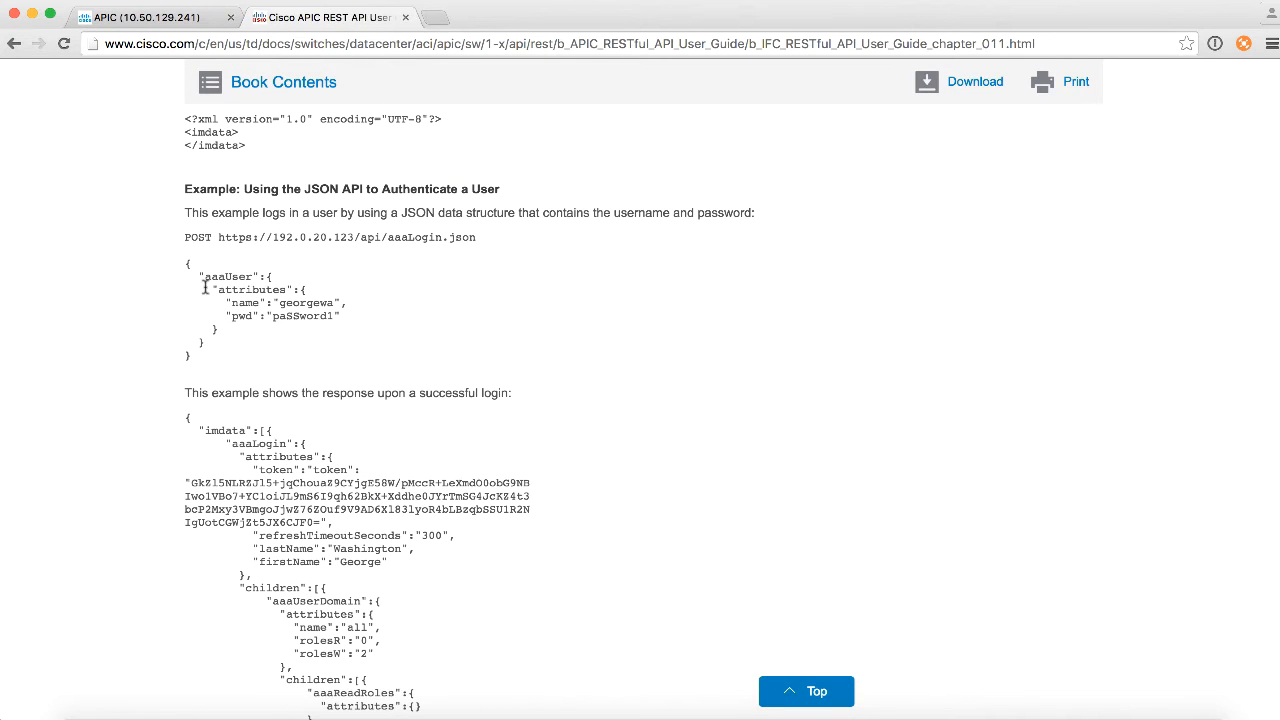
mouse_move(474, 240)
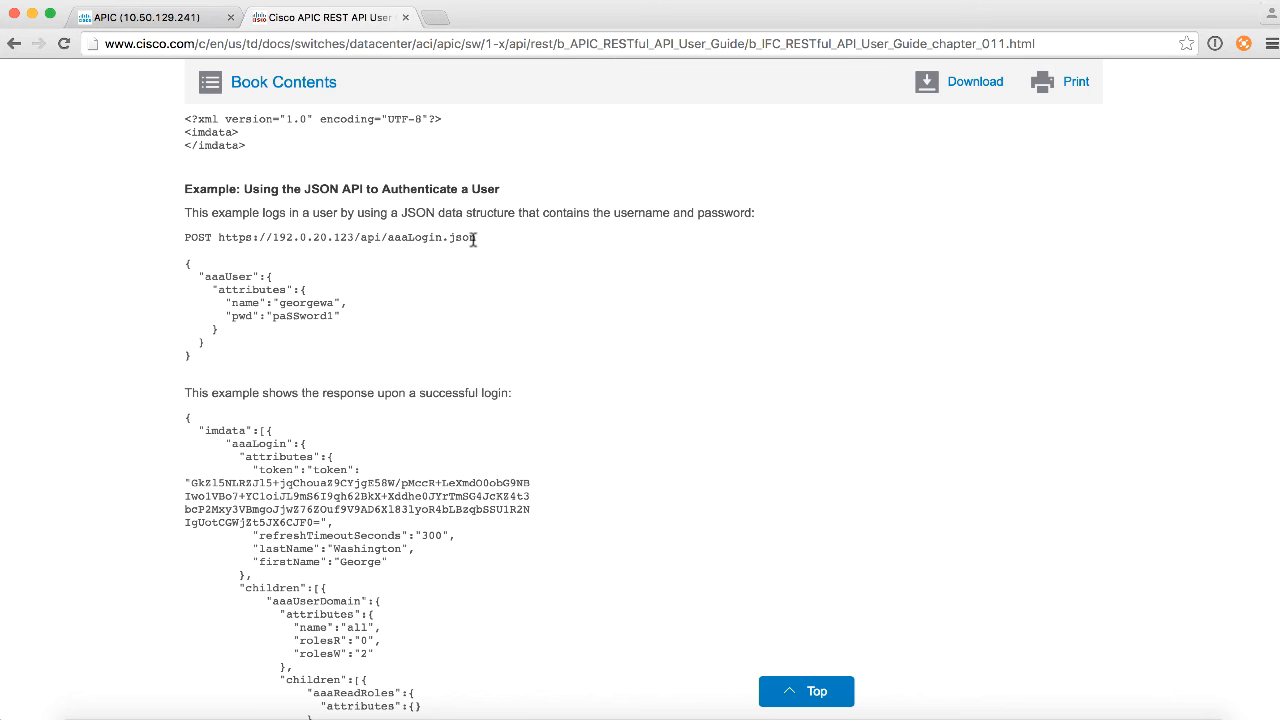
drag(236, 236, 476, 236)
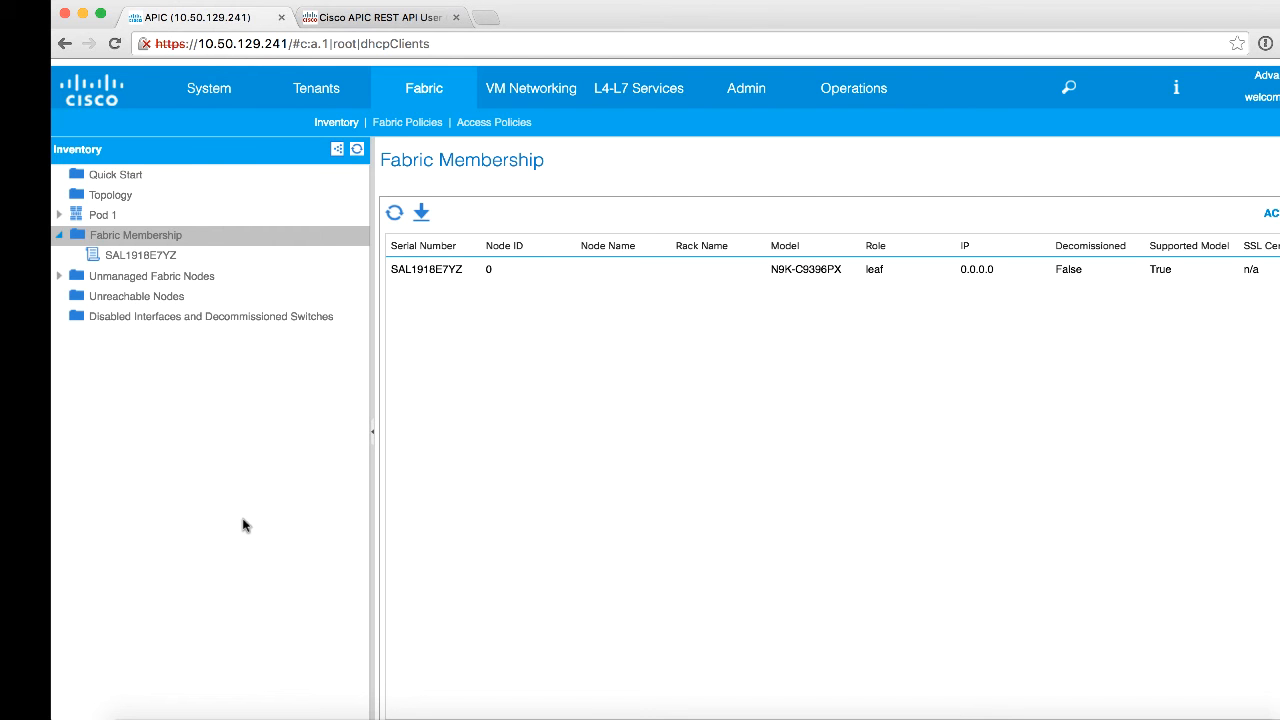
mouse_move(606, 670)
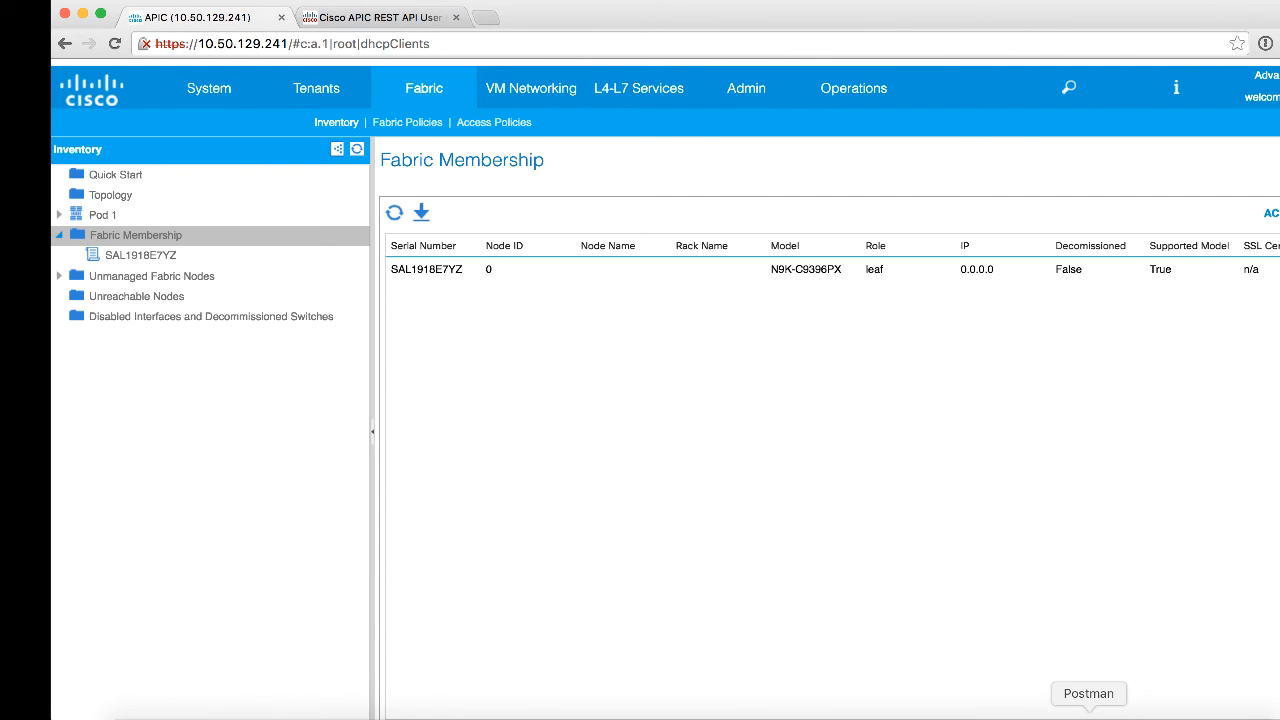
Step: Return to Postman and load the LOGIN APIC request from the REGISTER-NODES collection
click(1088, 692)
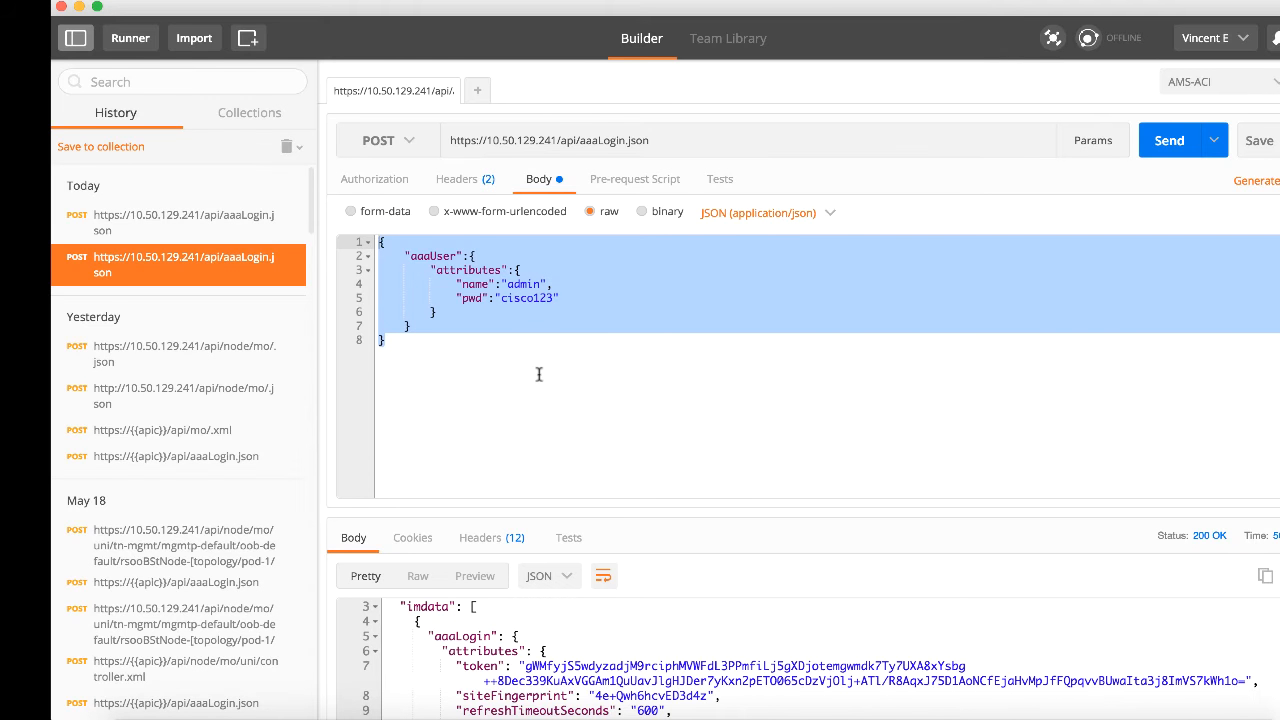
click(248, 112)
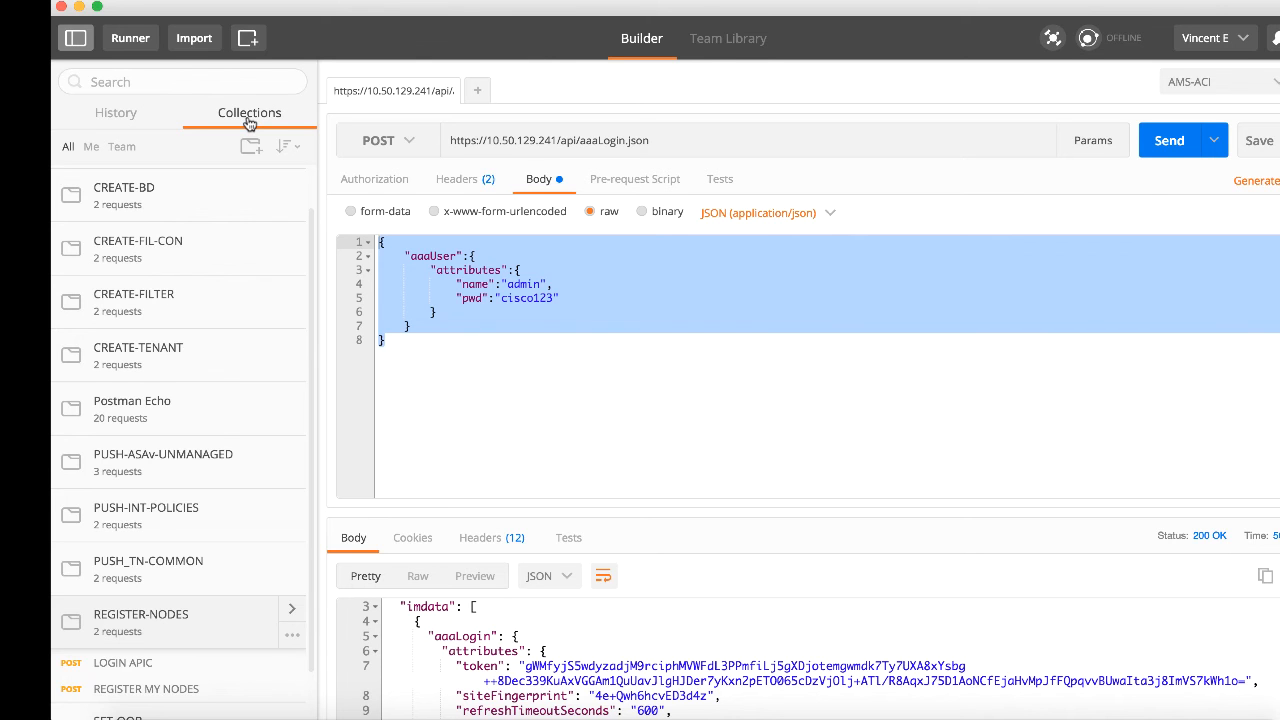
mouse_move(160, 476)
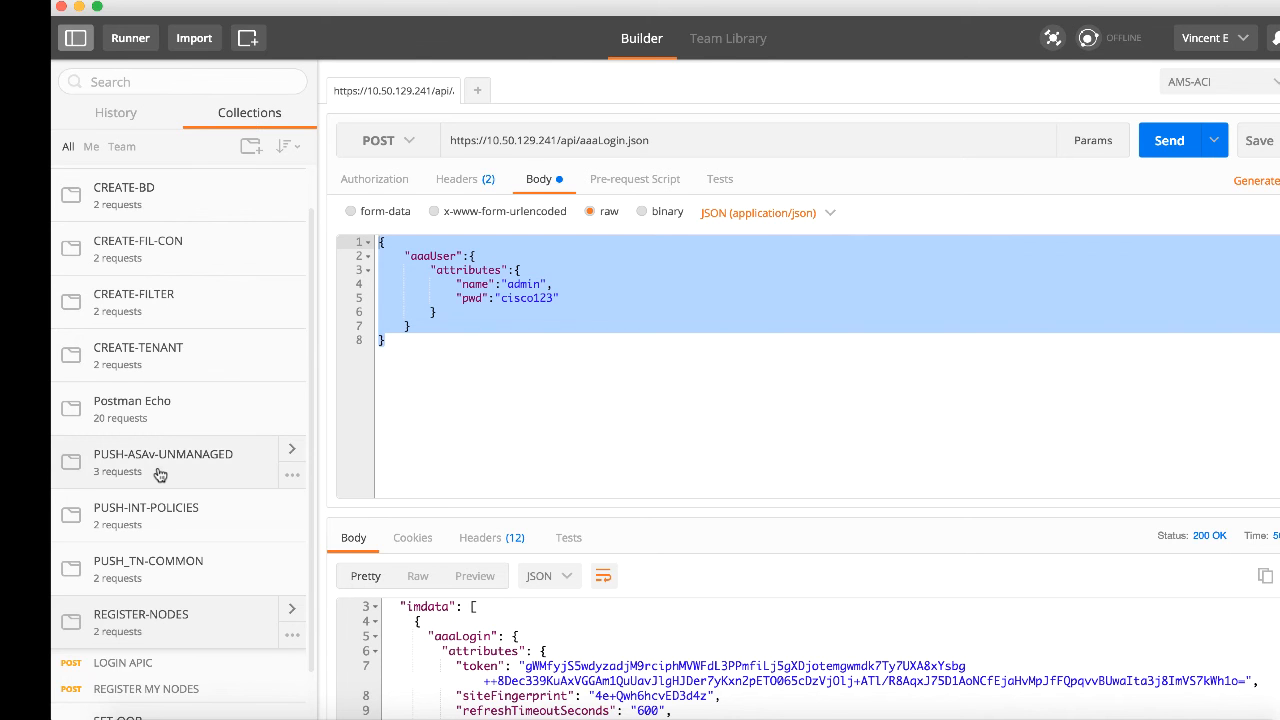
scroll(down, 3)
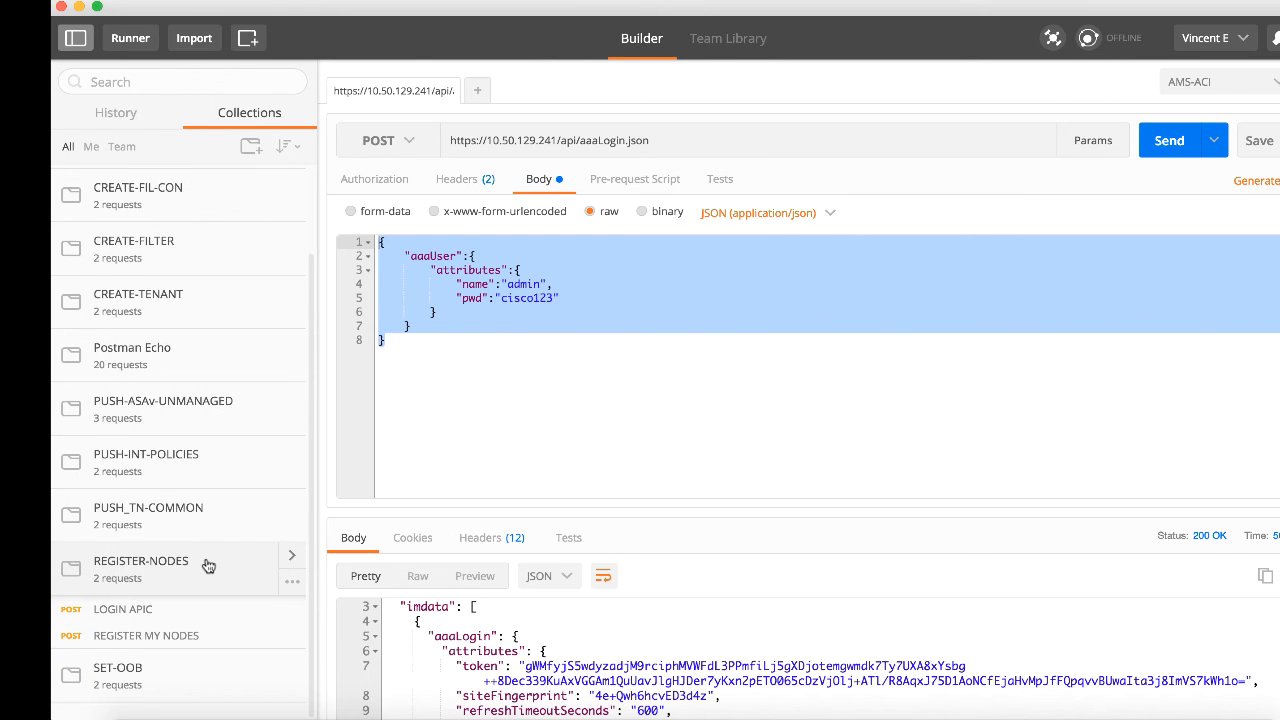
scroll(down, 3)
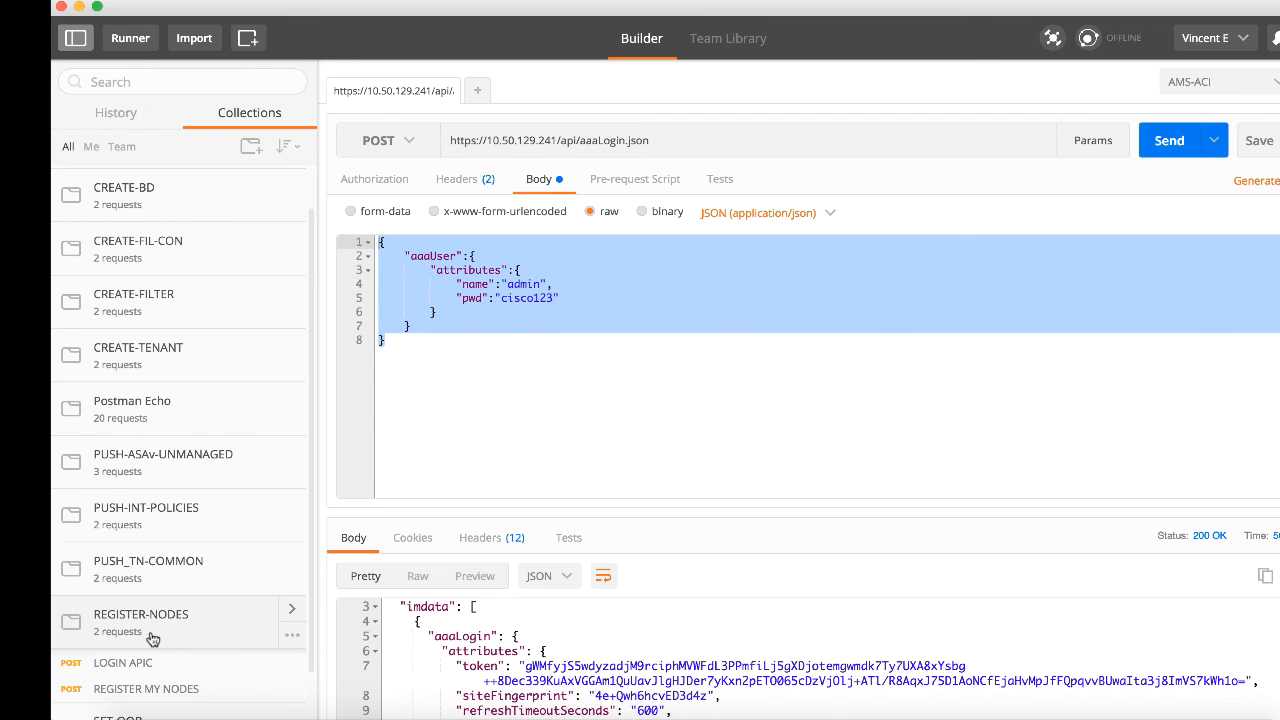
mouse_move(164, 640)
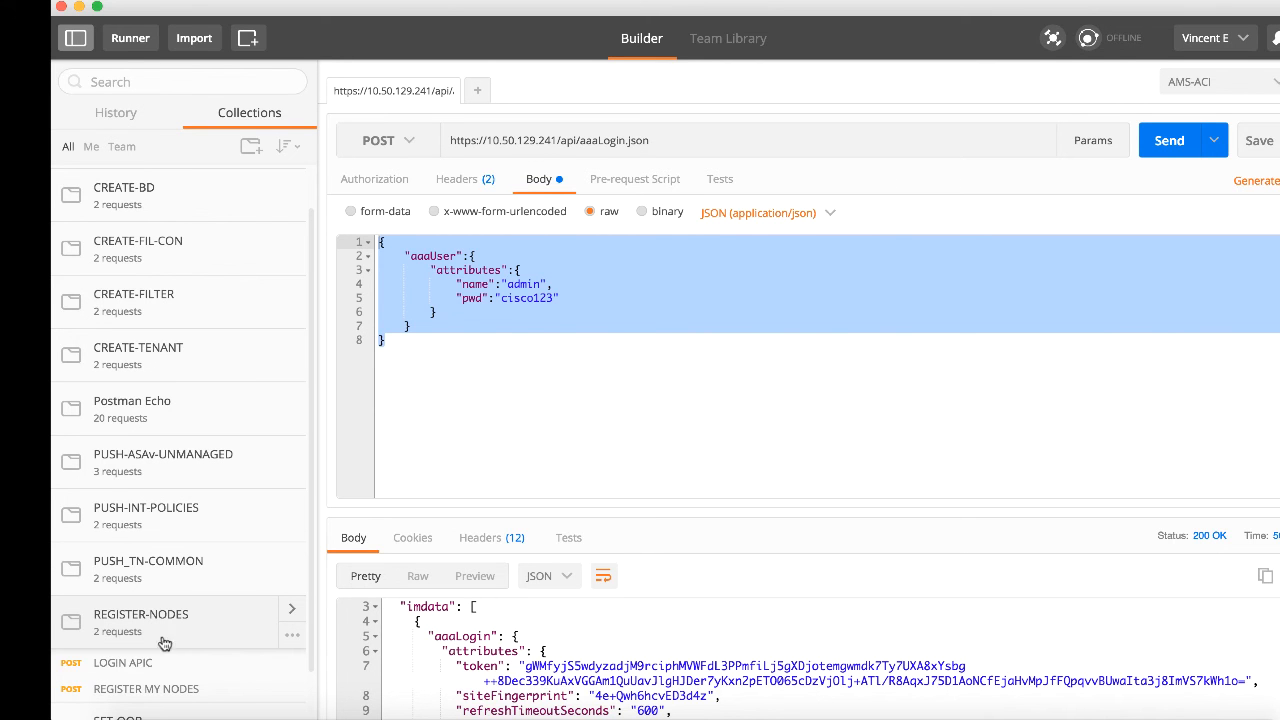
click(122, 662)
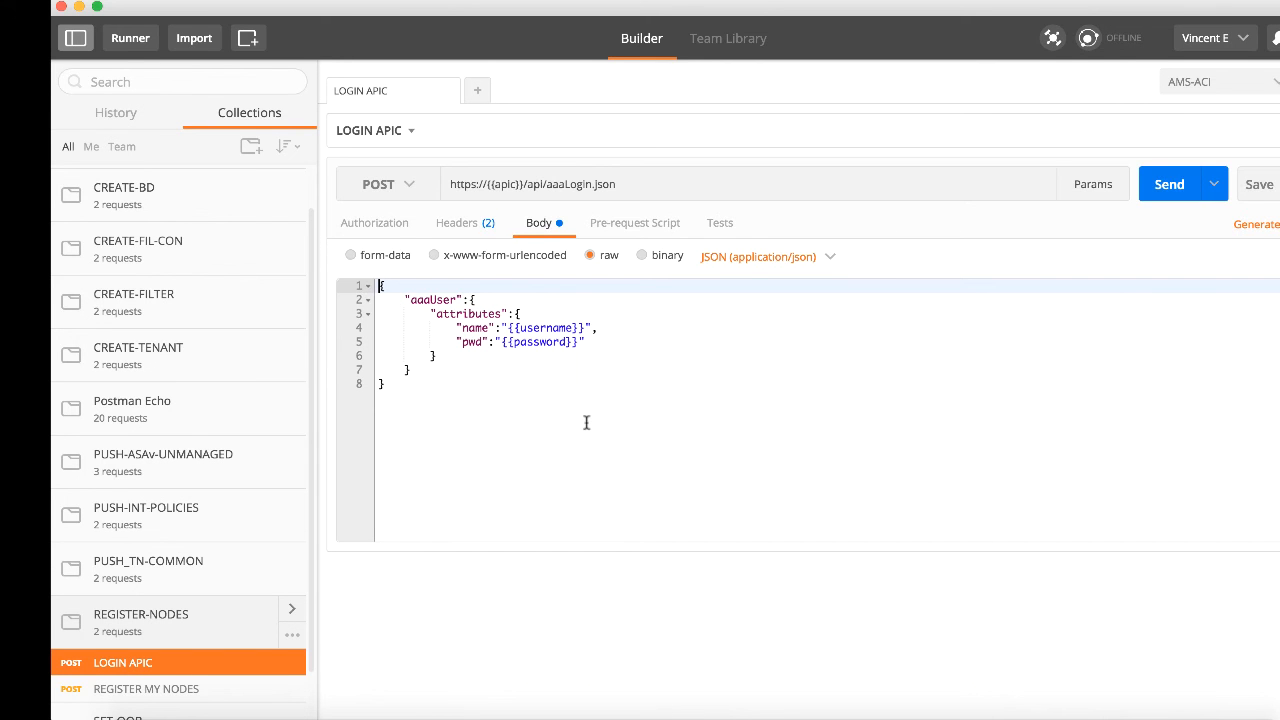
mouse_move(560, 428)
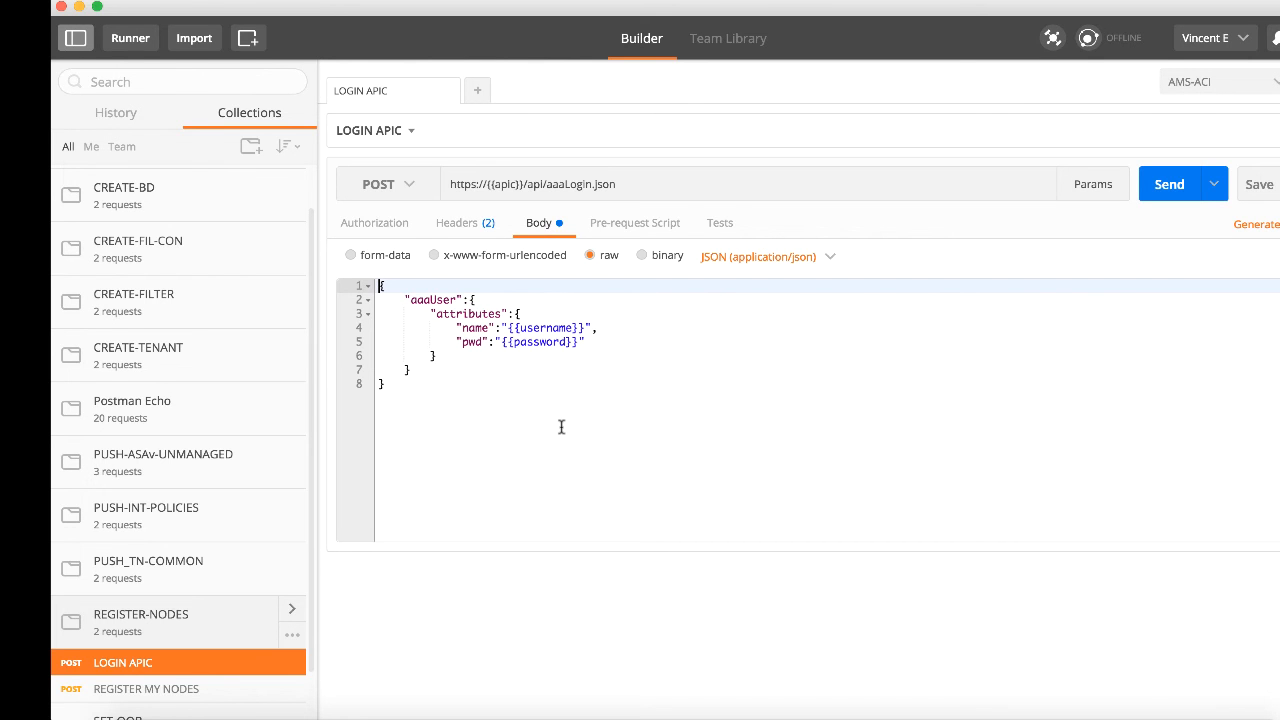
click(144, 688)
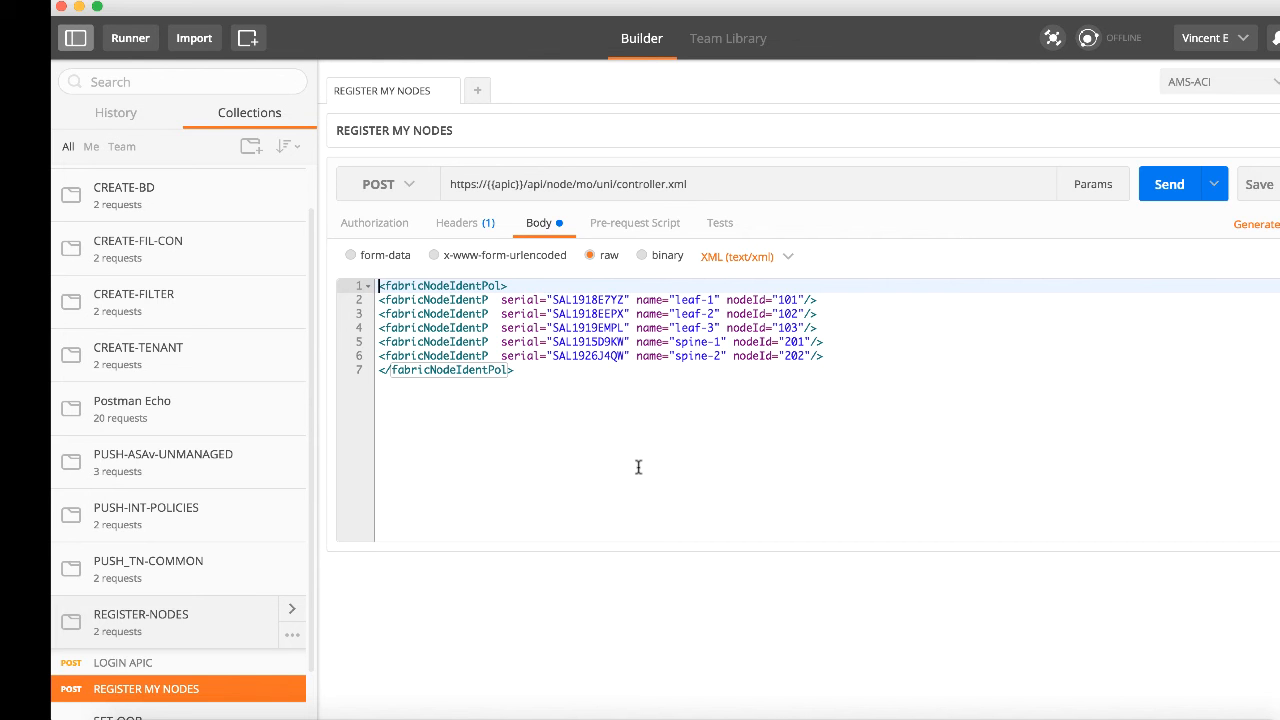
mouse_move(566, 404)
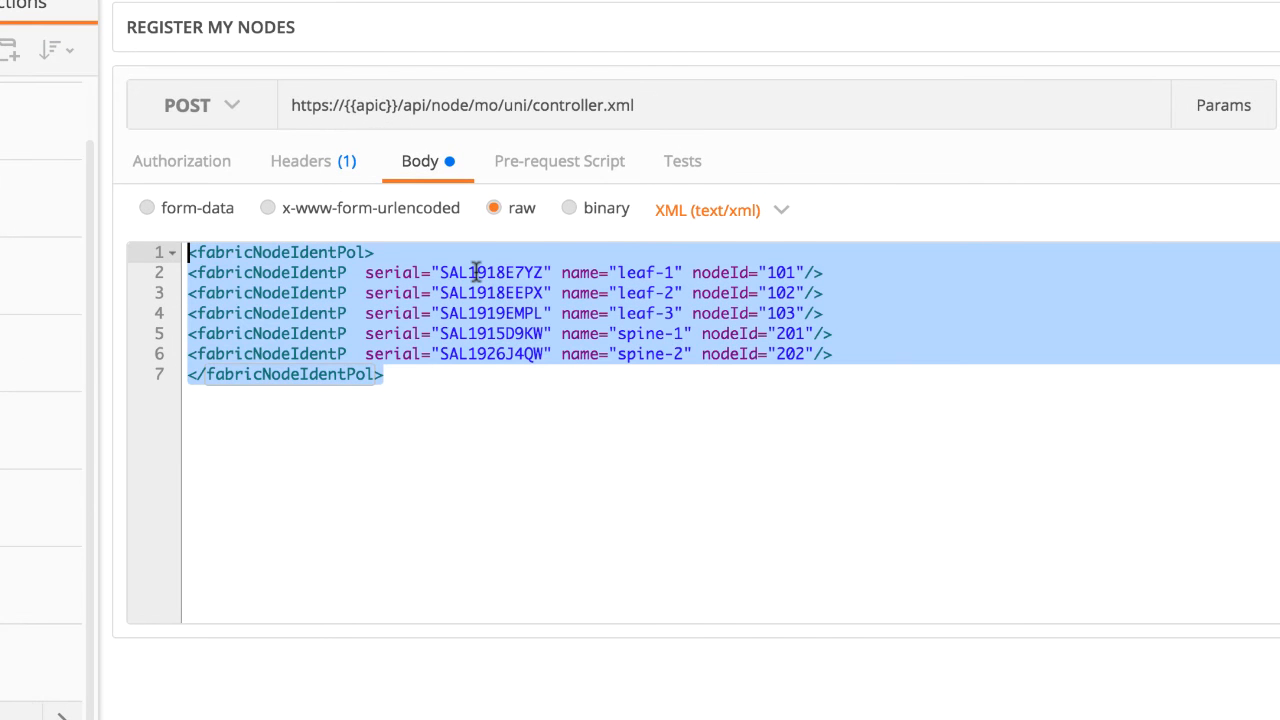
mouse_move(488, 372)
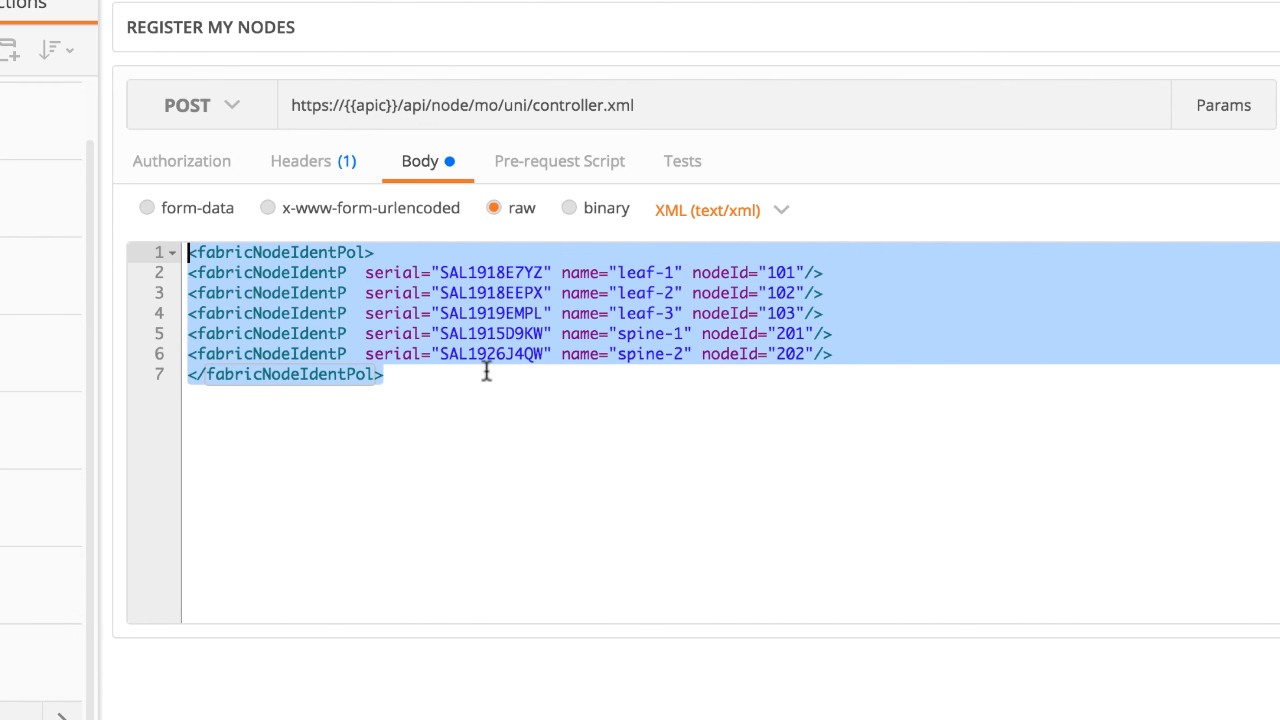
mouse_move(622, 272)
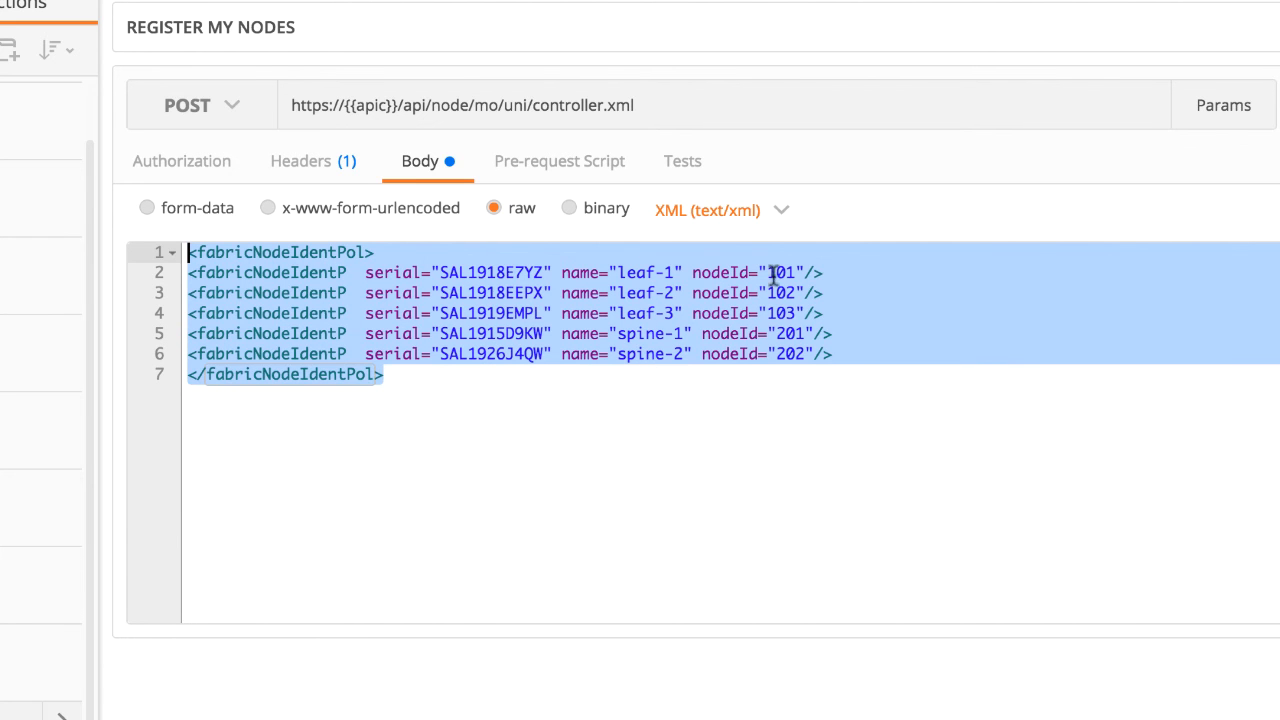
click(384, 374)
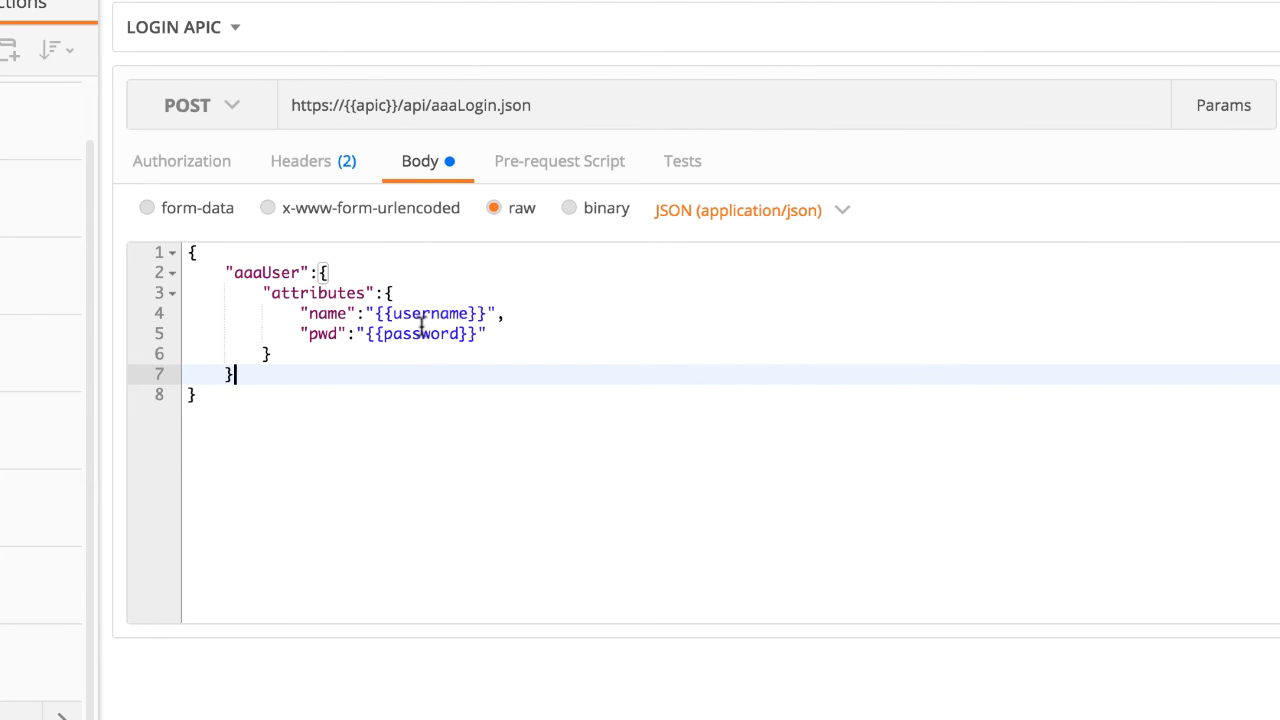
mouse_move(408, 368)
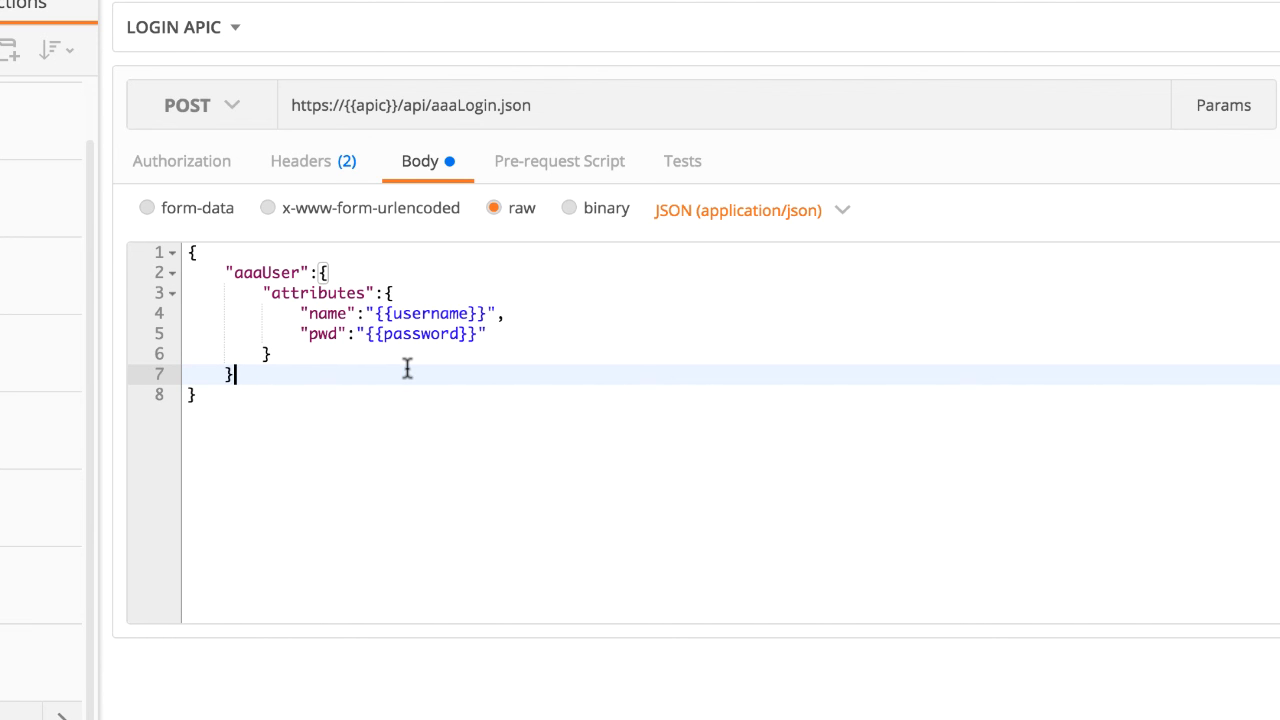
mouse_move(544, 106)
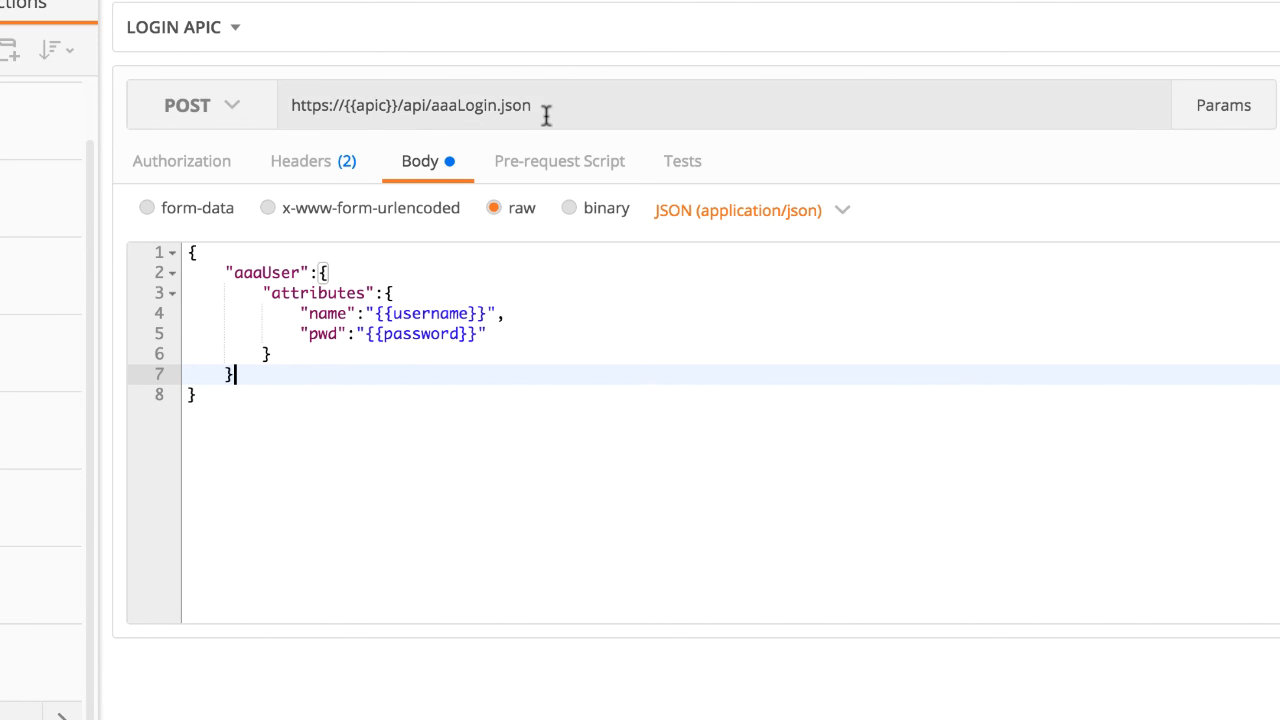
mouse_move(400, 104)
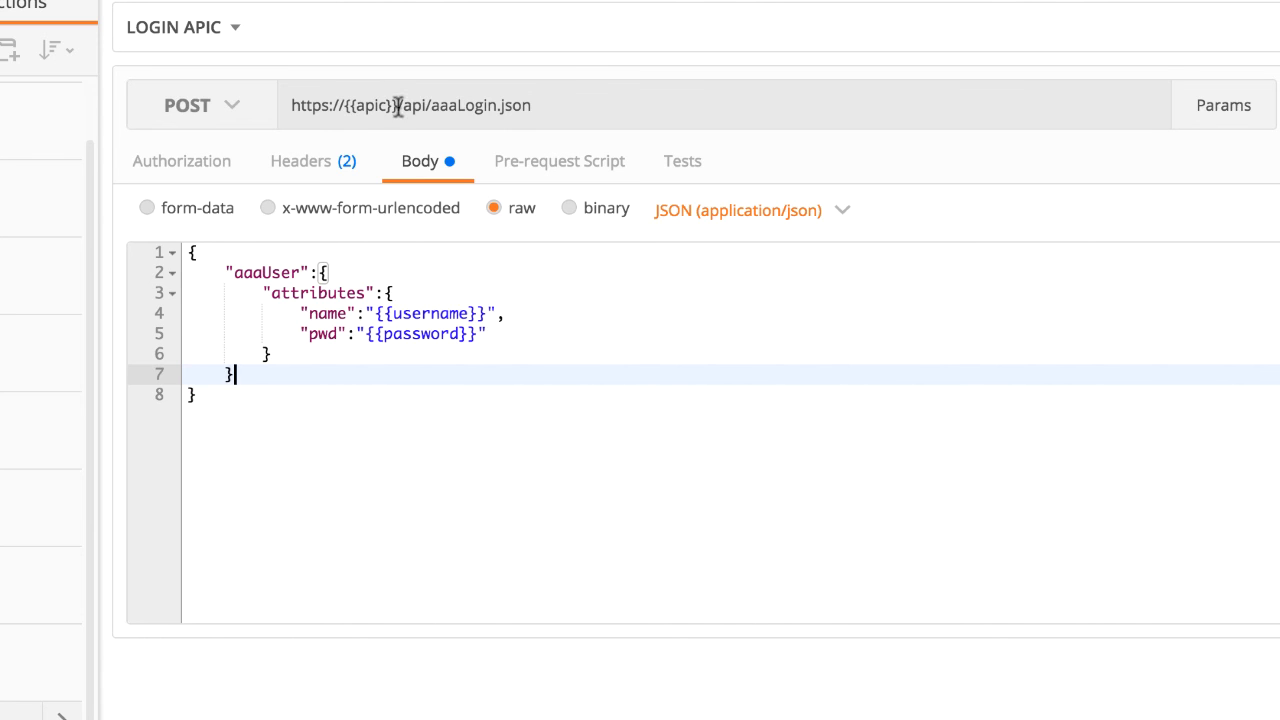
double_click(376, 104)
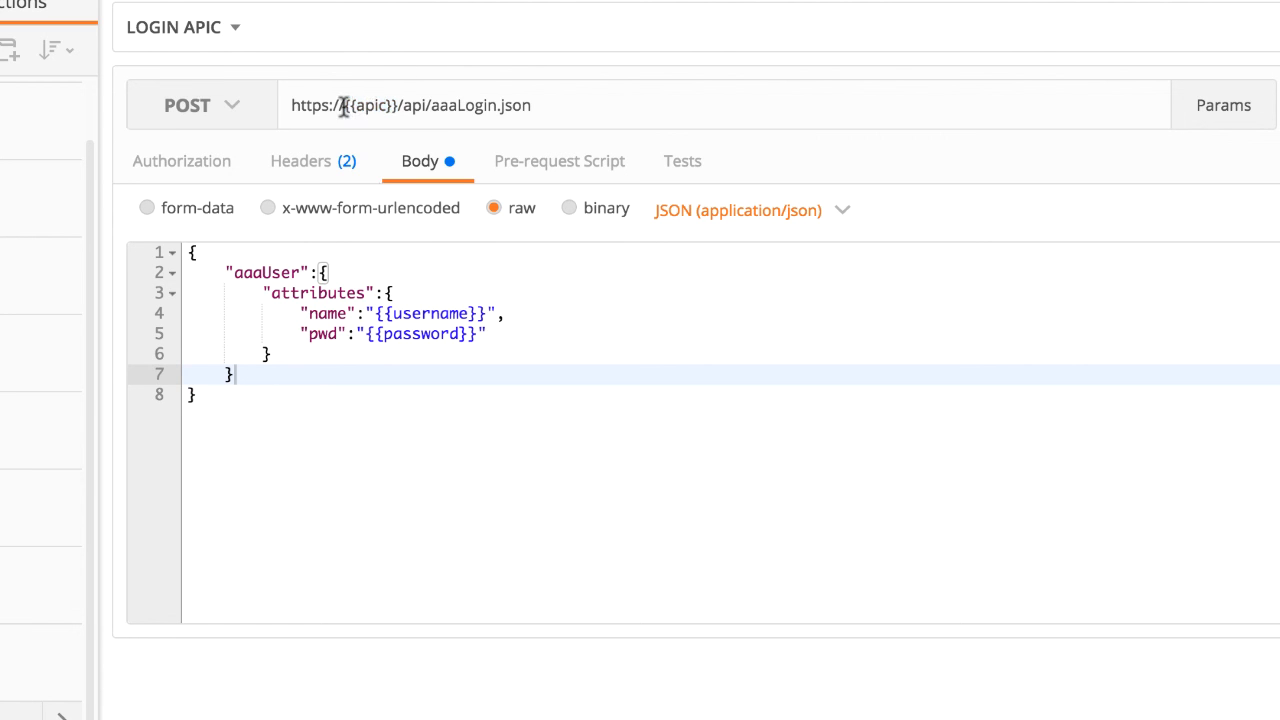
double_click(372, 104)
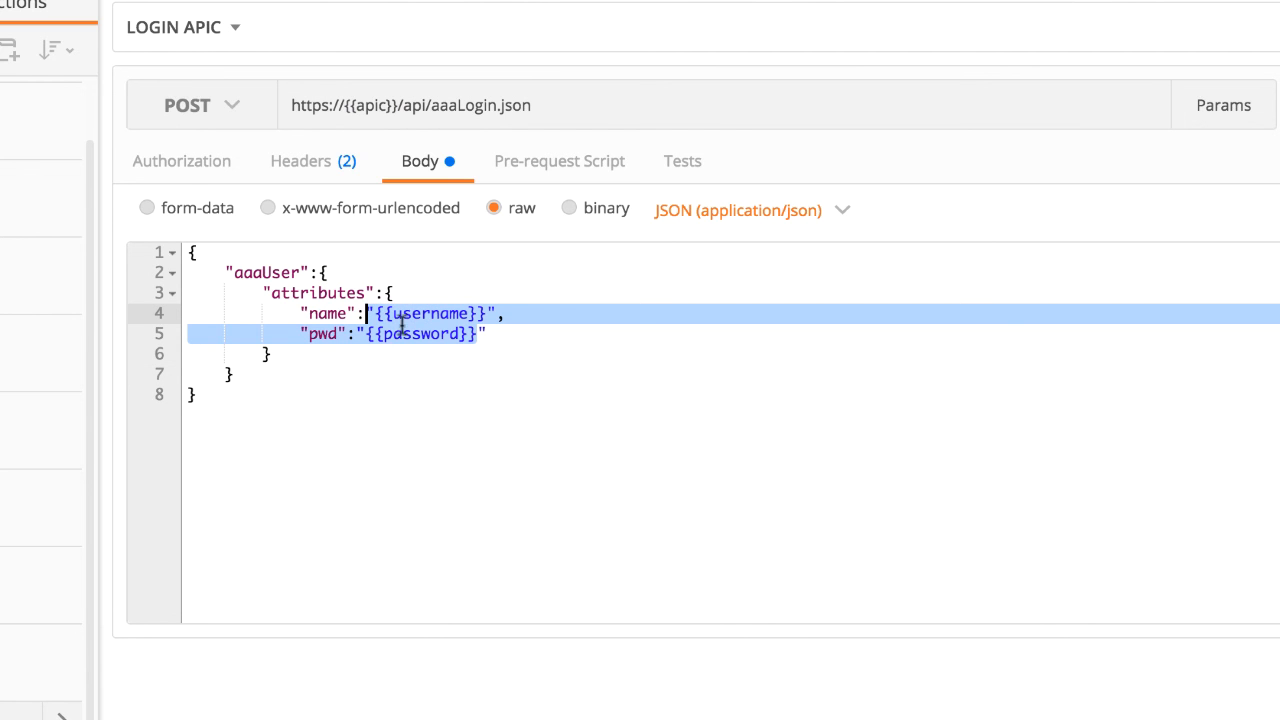
mouse_move(856, 350)
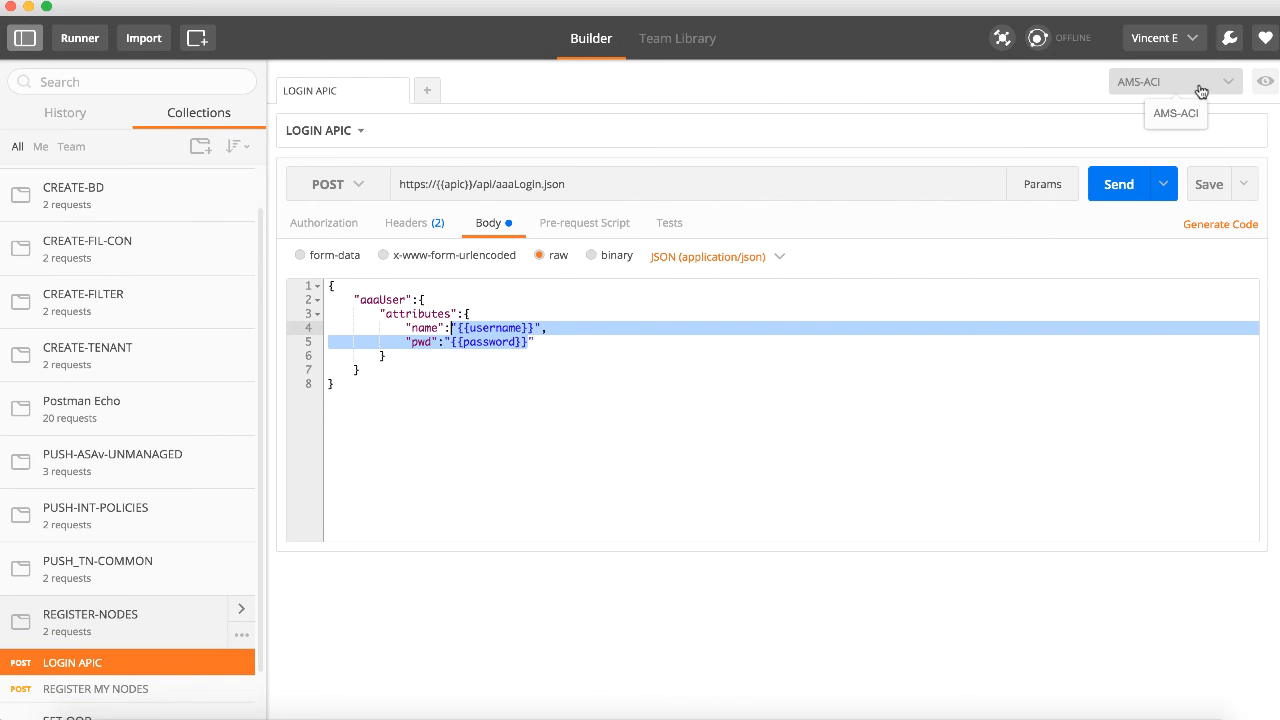
Step: Review the AMS-ACI environment's apic, username and password variables, then cancel without changes
click(1200, 80)
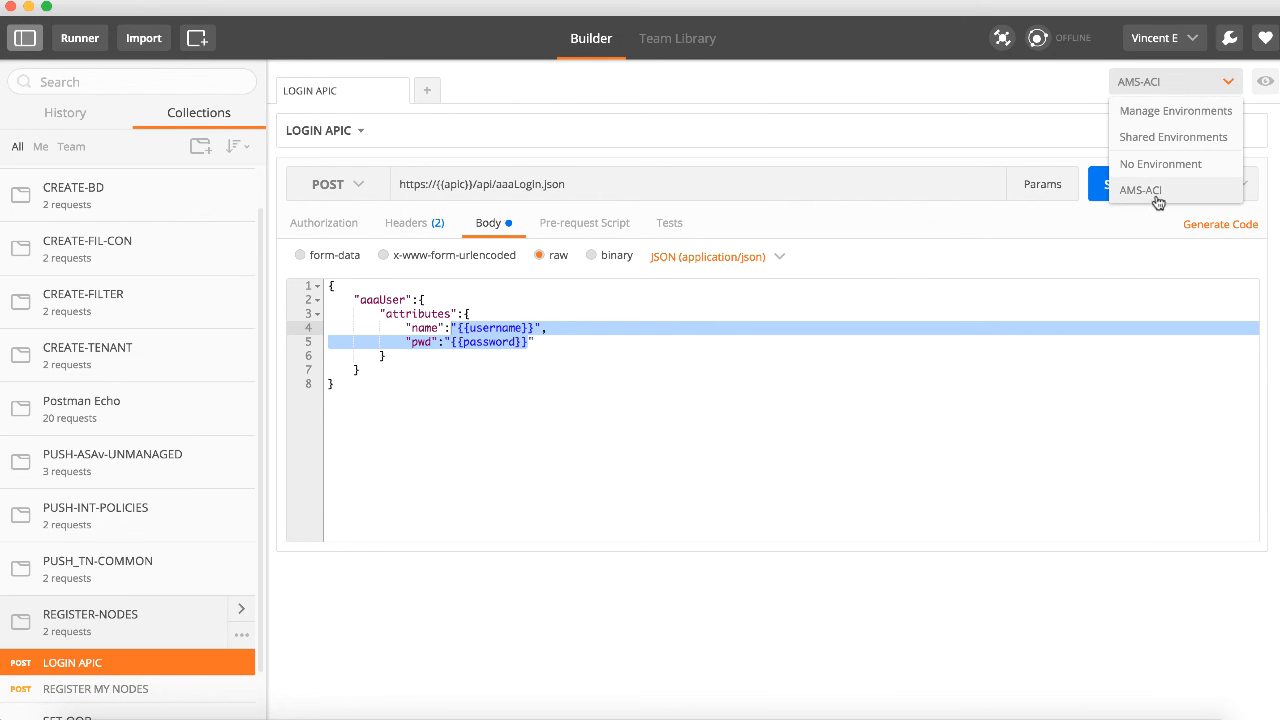
click(1144, 190)
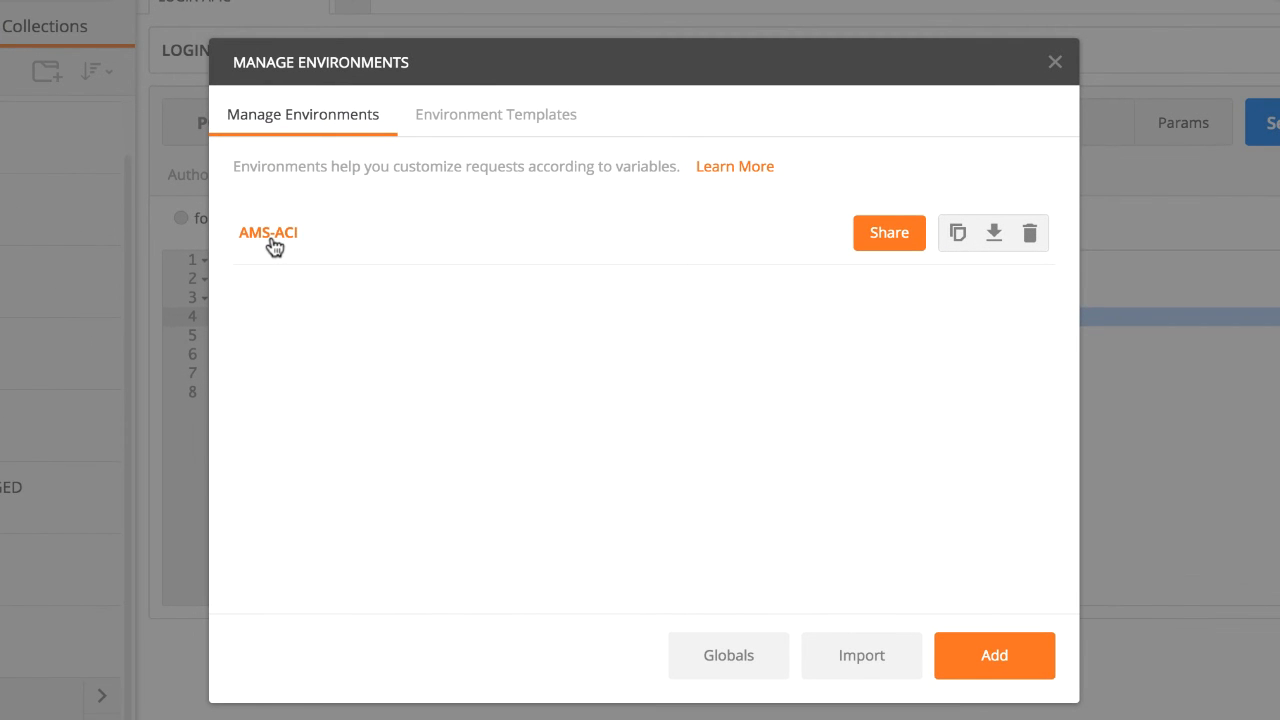
click(266, 232)
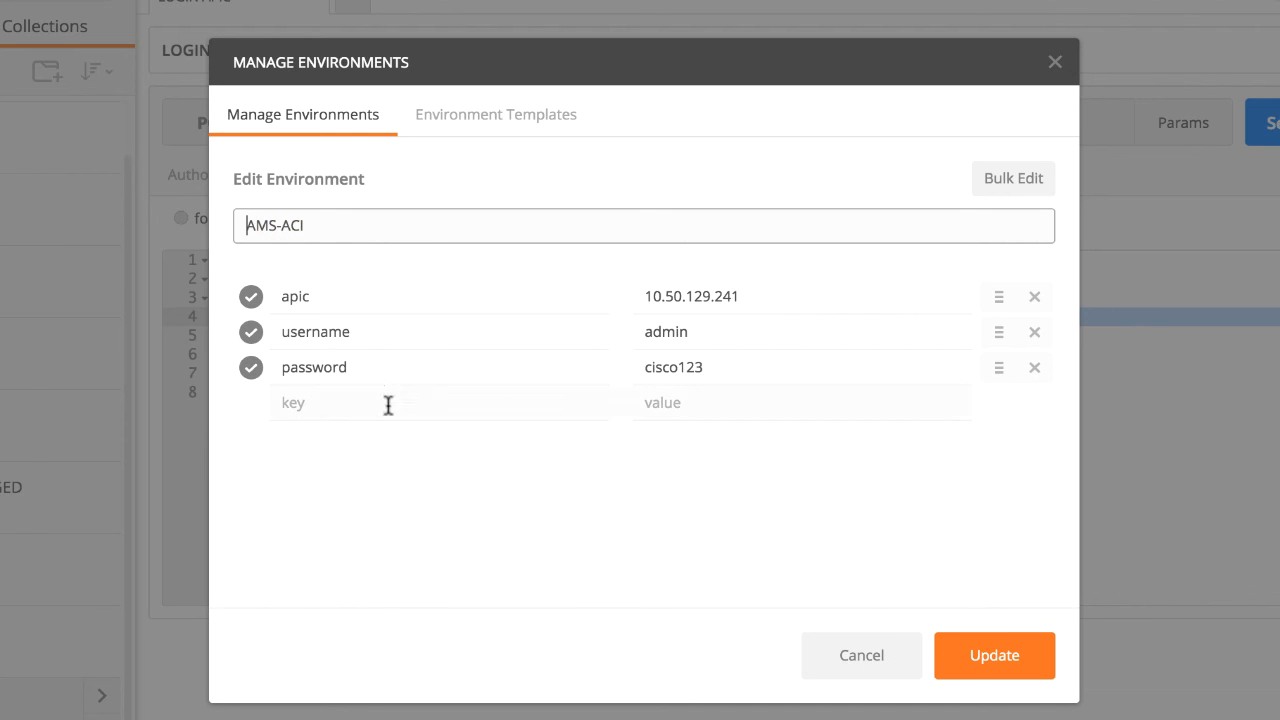
mouse_move(452, 476)
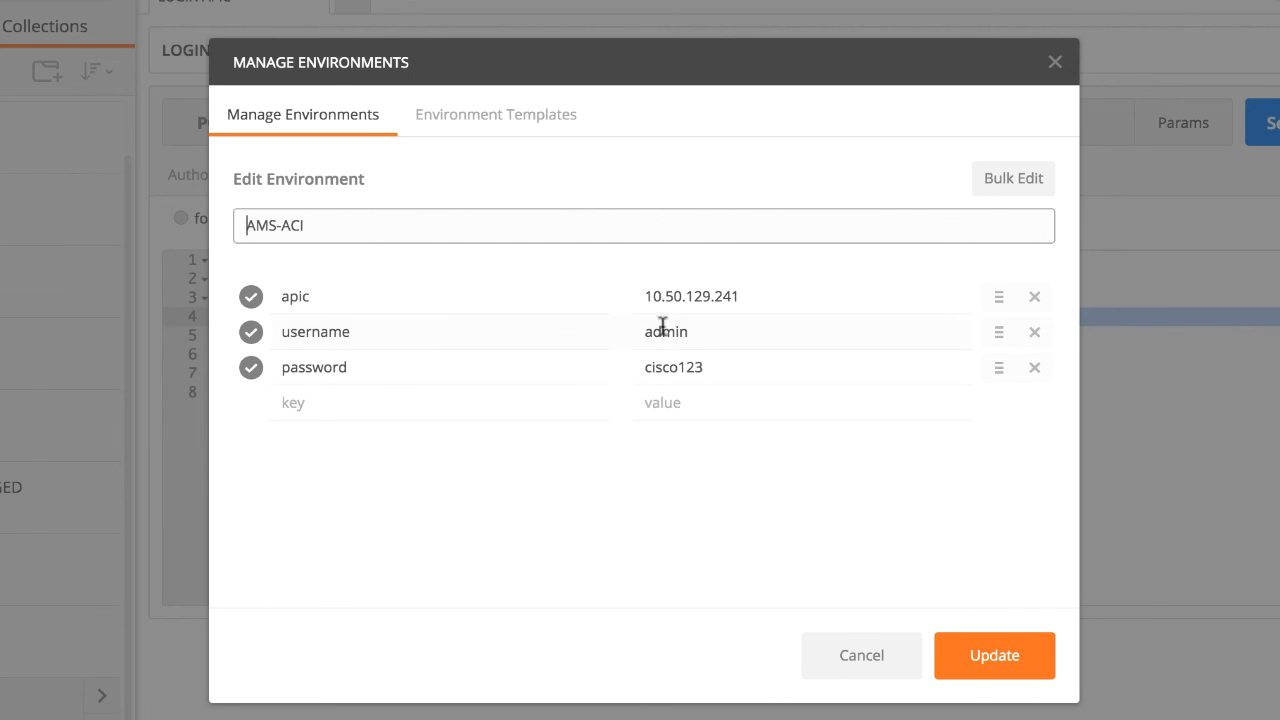
mouse_move(638, 516)
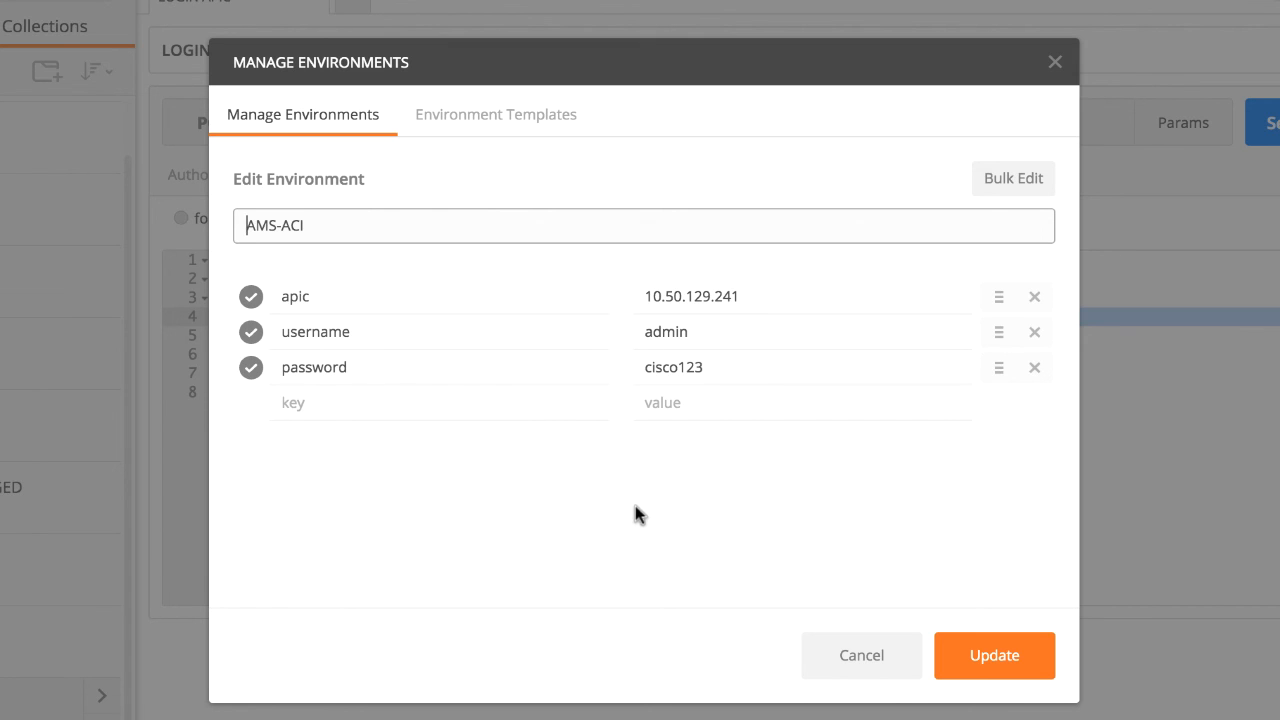
mouse_move(638, 520)
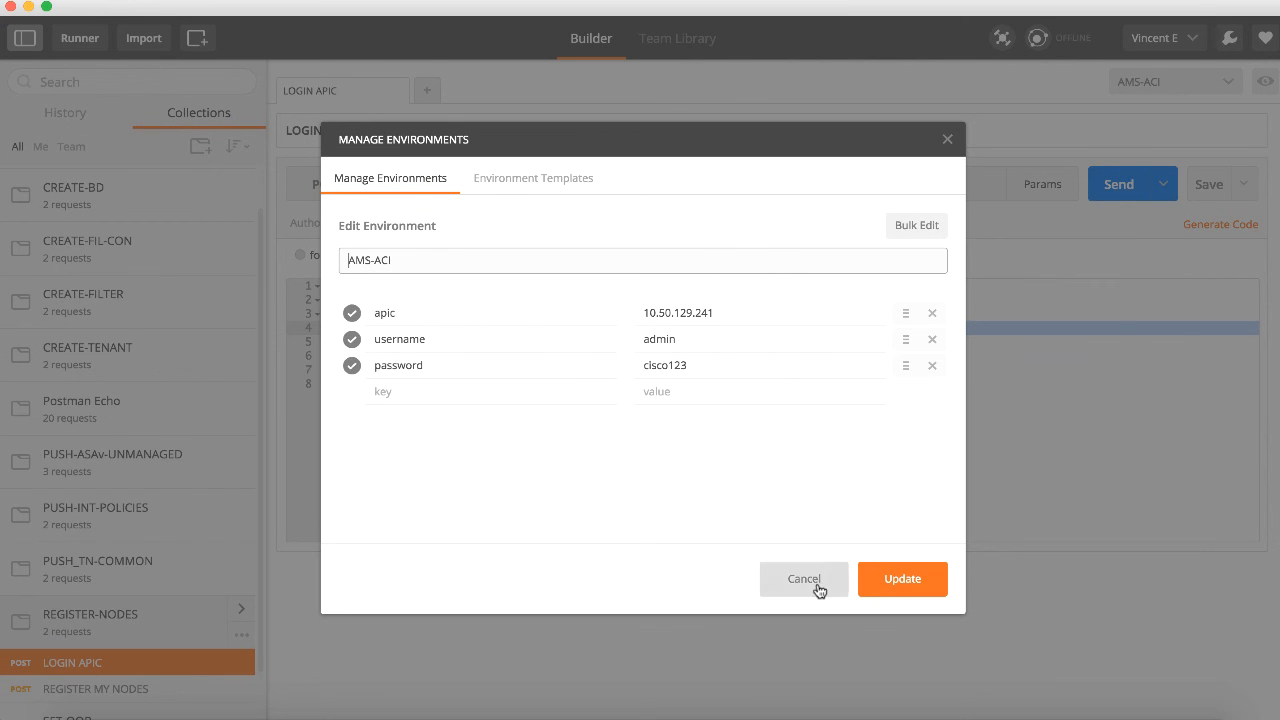
click(804, 580)
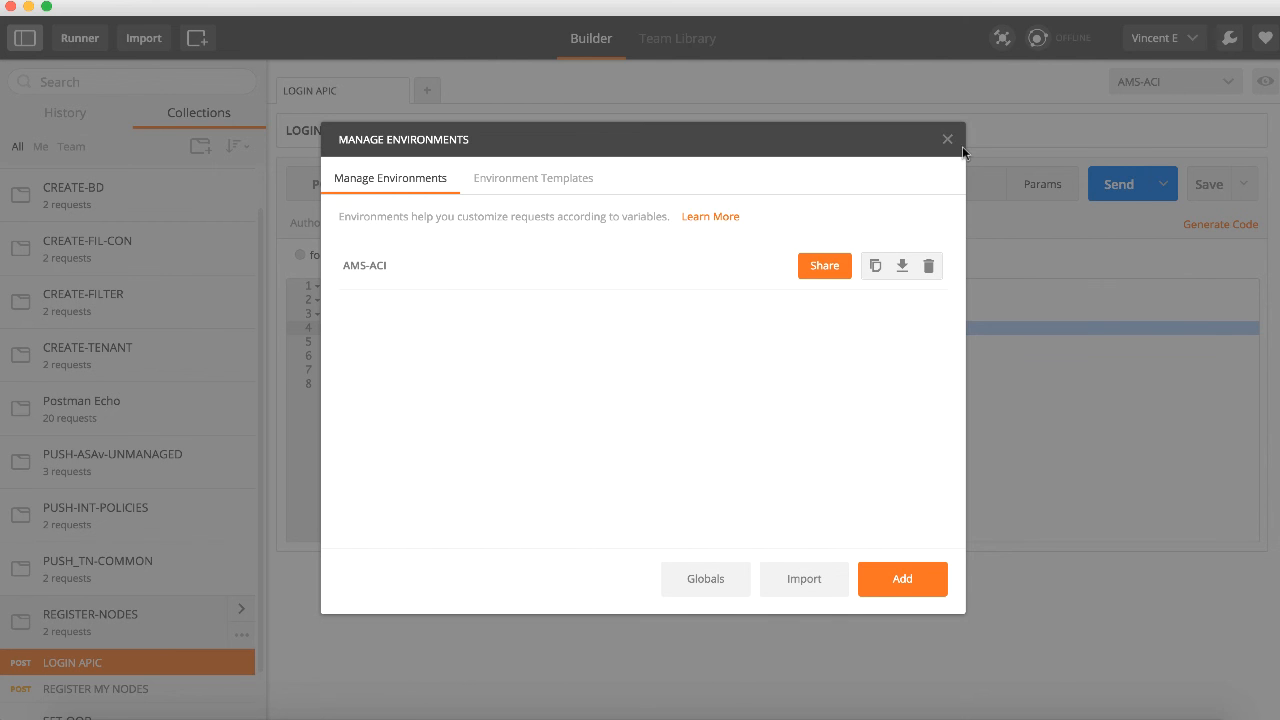
Step: Send the REGISTER MY NODES request to register the five fabric nodes, getting 200 OK
click(948, 138)
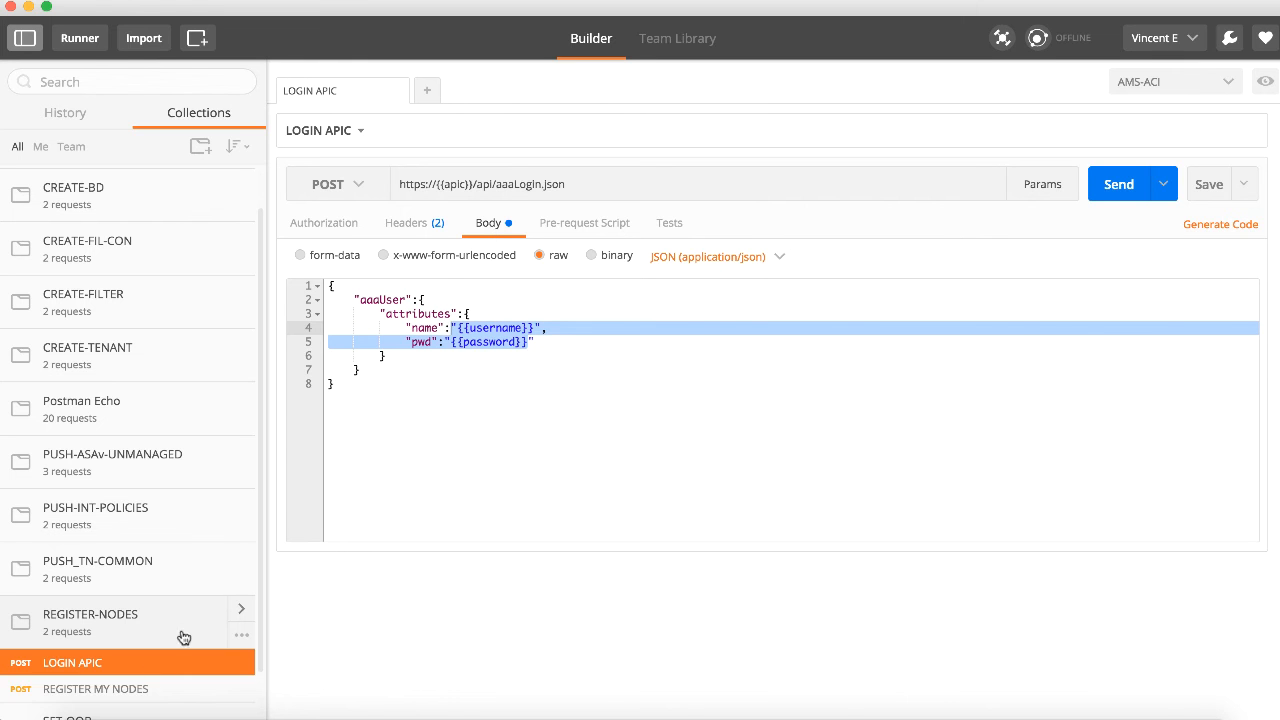
click(96, 690)
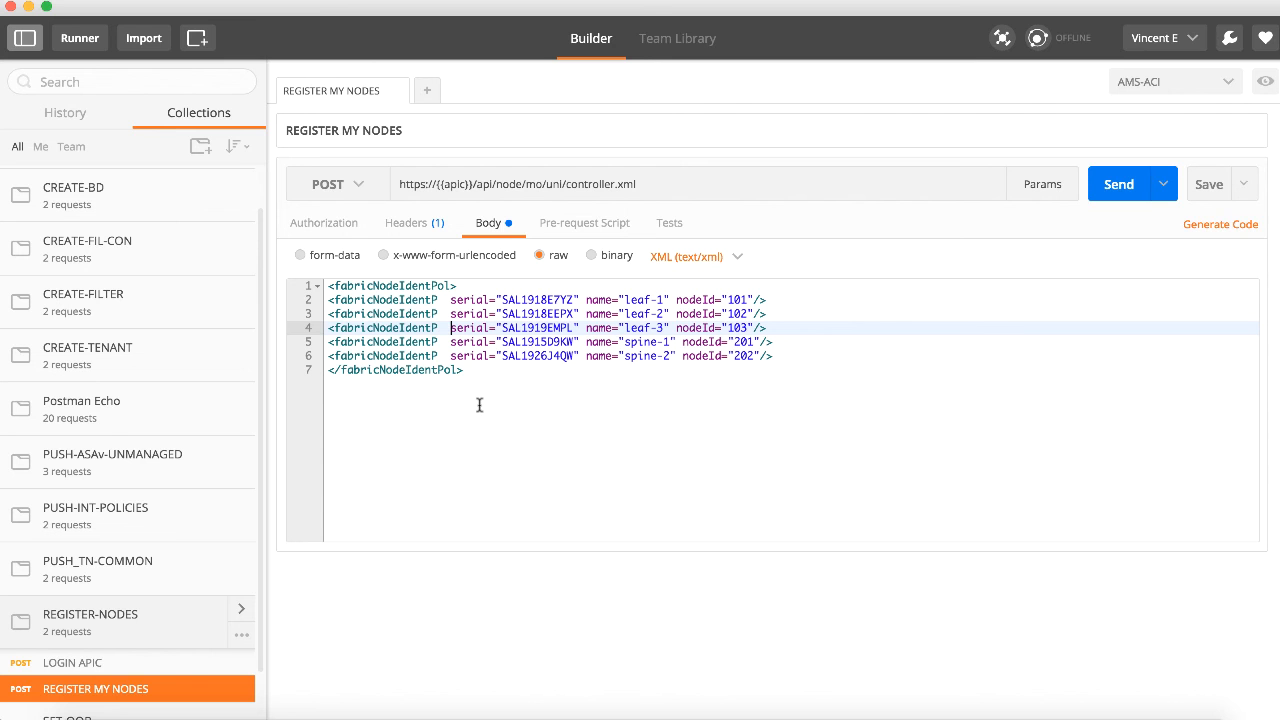
mouse_move(1096, 206)
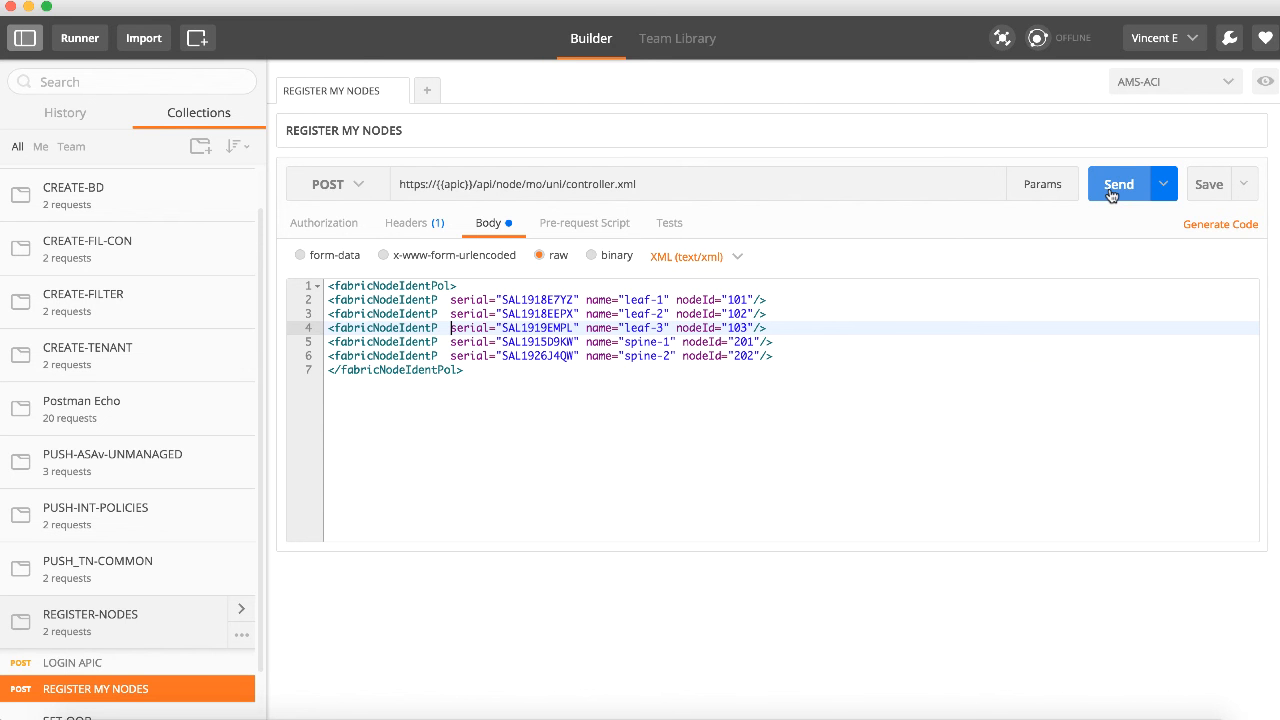
mouse_move(1132, 156)
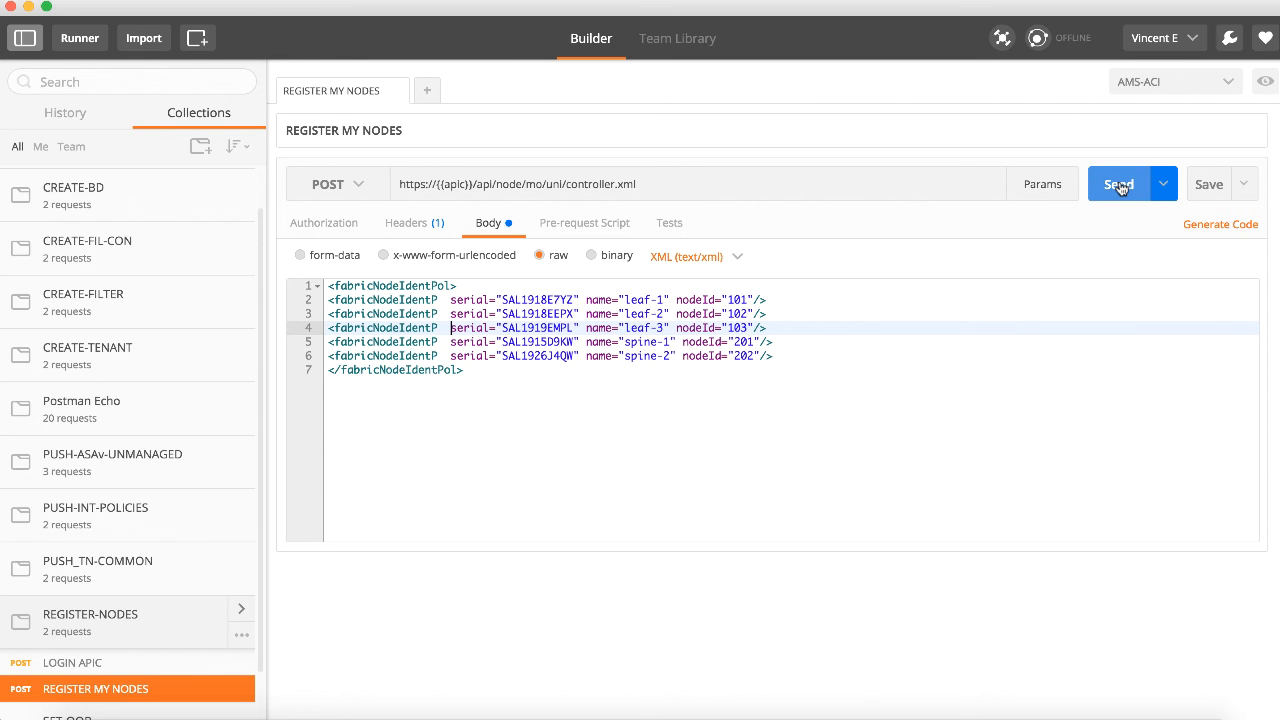
click(1120, 184)
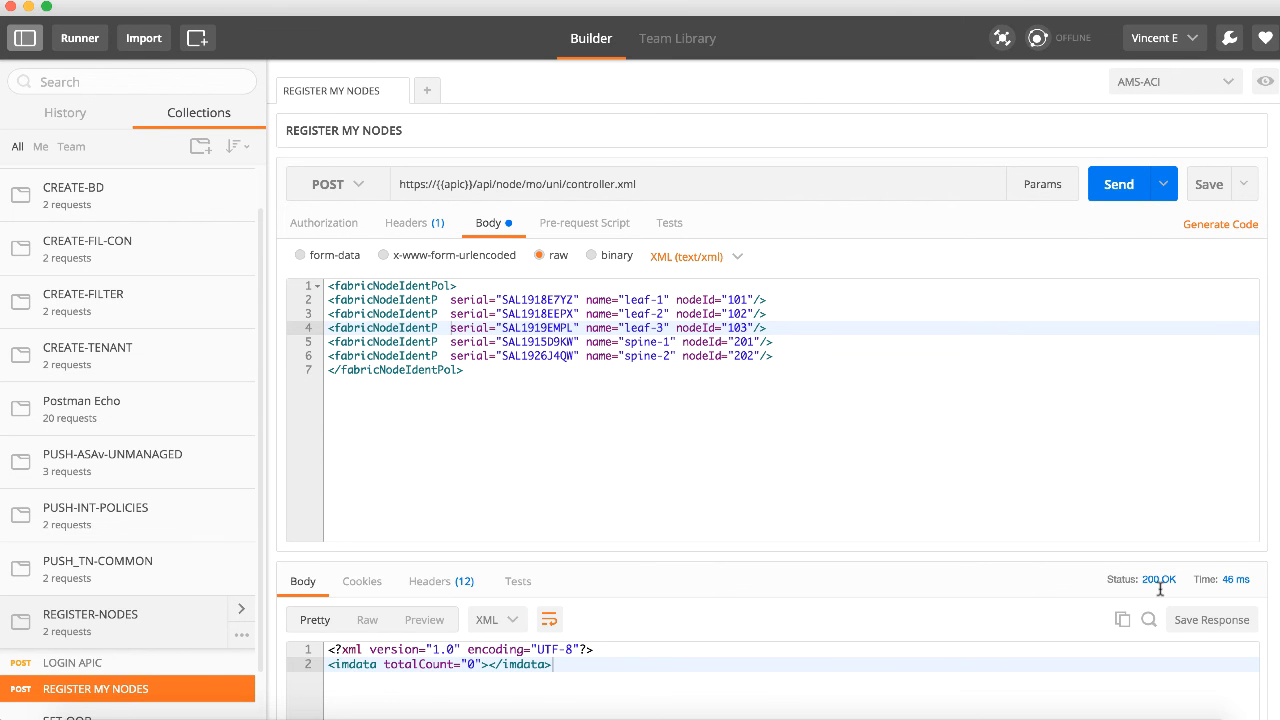
mouse_move(332, 648)
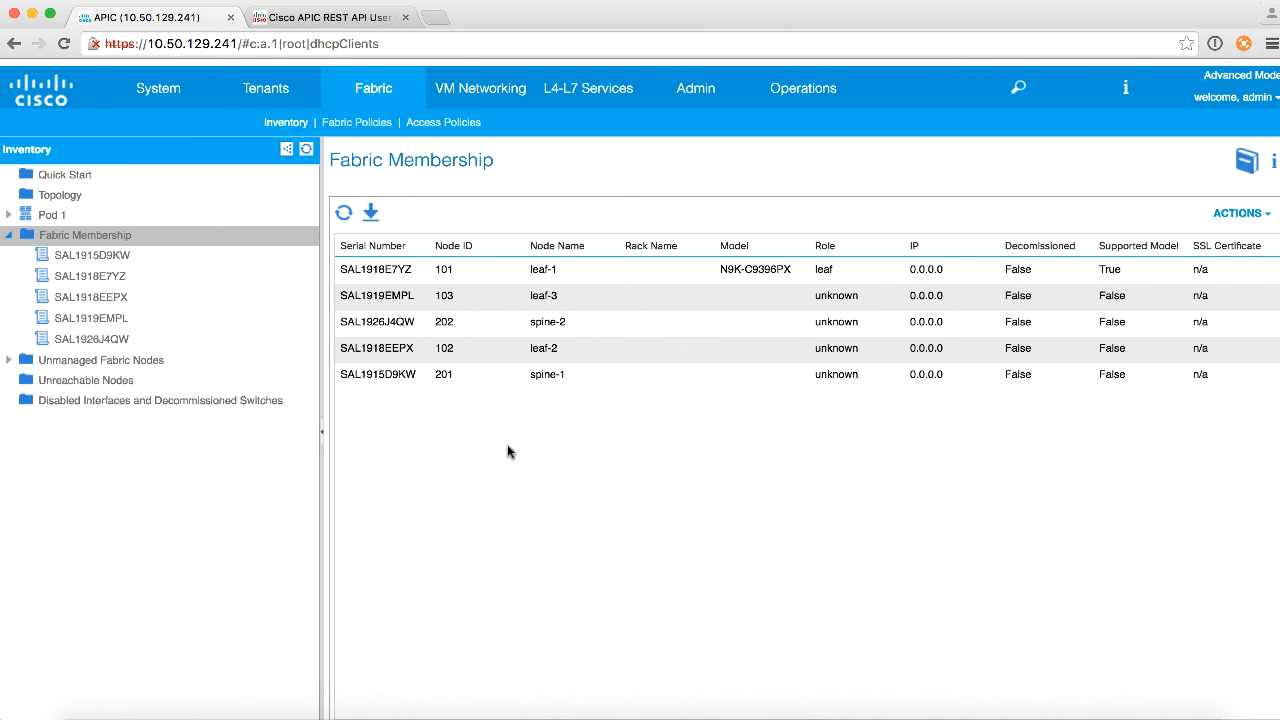
mouse_move(776, 380)
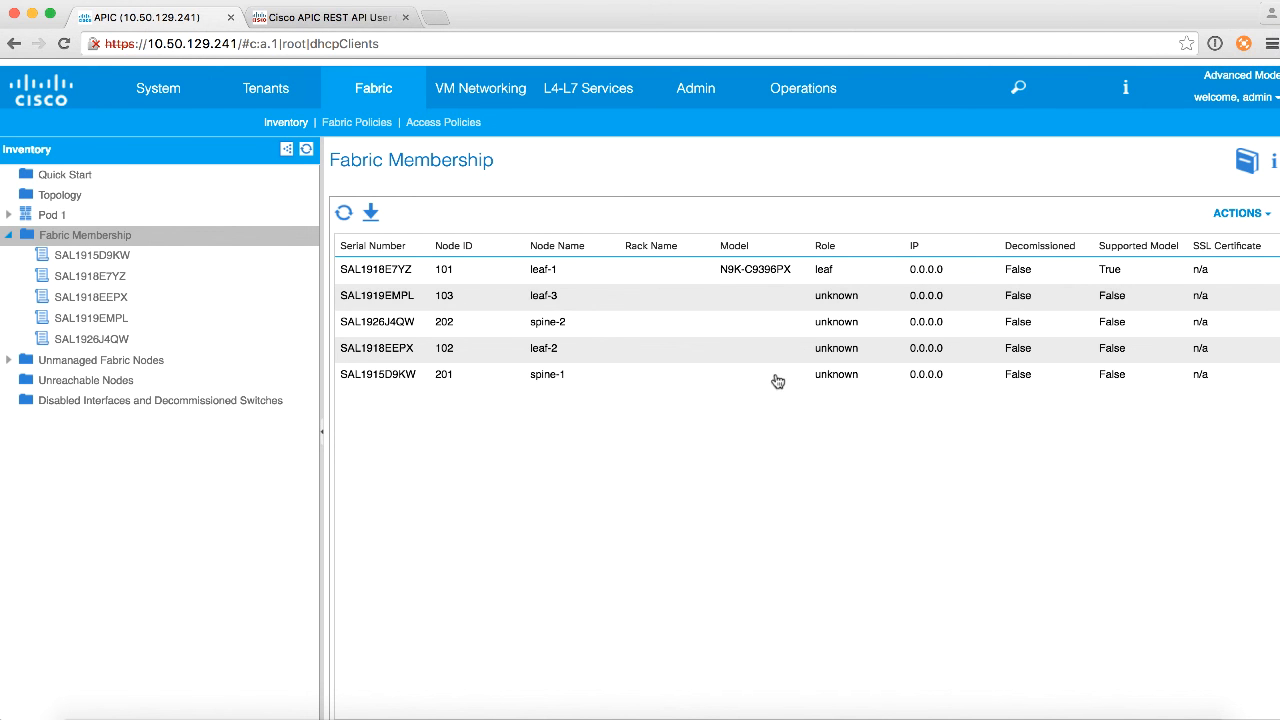
mouse_move(738, 434)
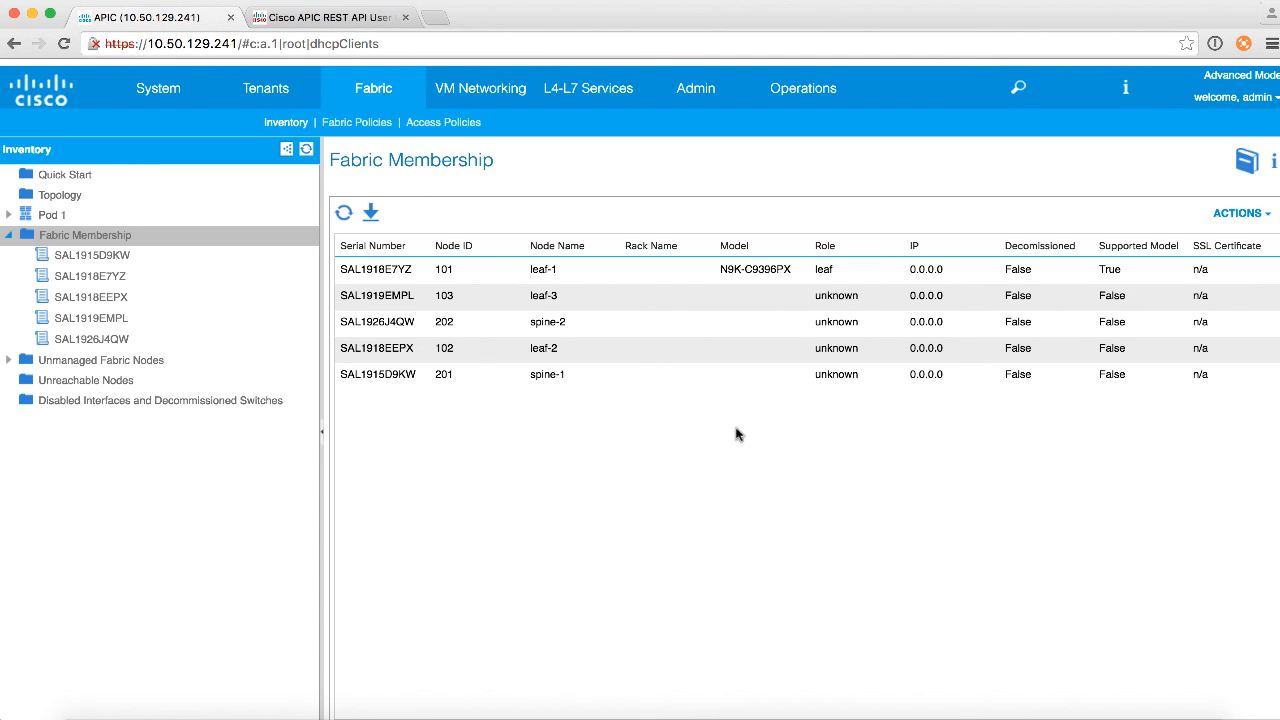